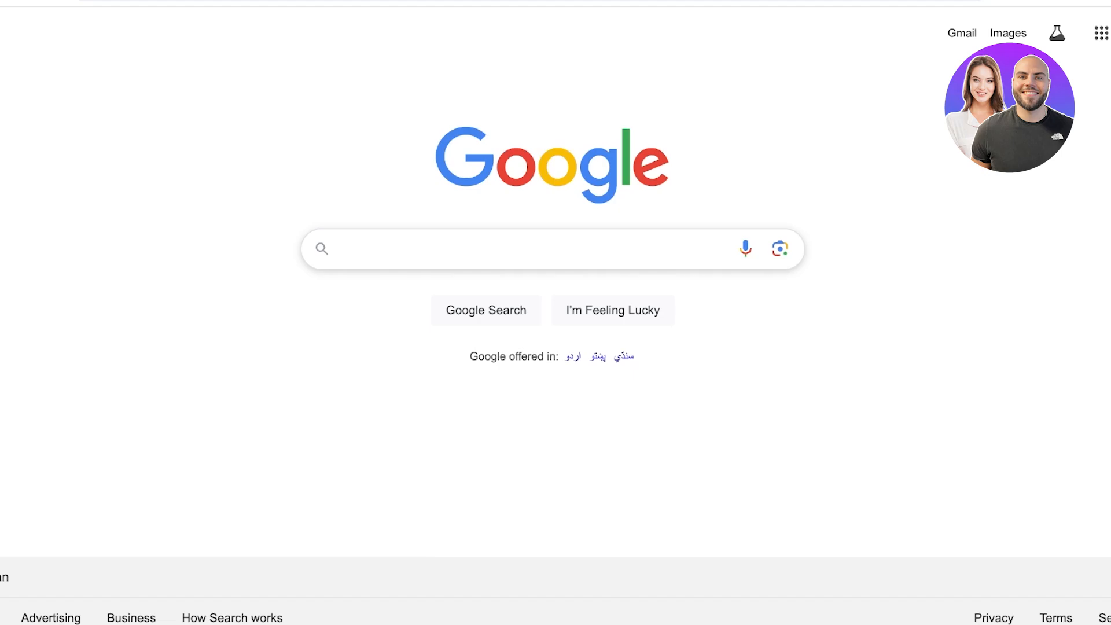
Step: Open Google Drive from the Google apps grid on the Google Search homepage
{"action": "left_click", "coordinate": [1055, 33]}
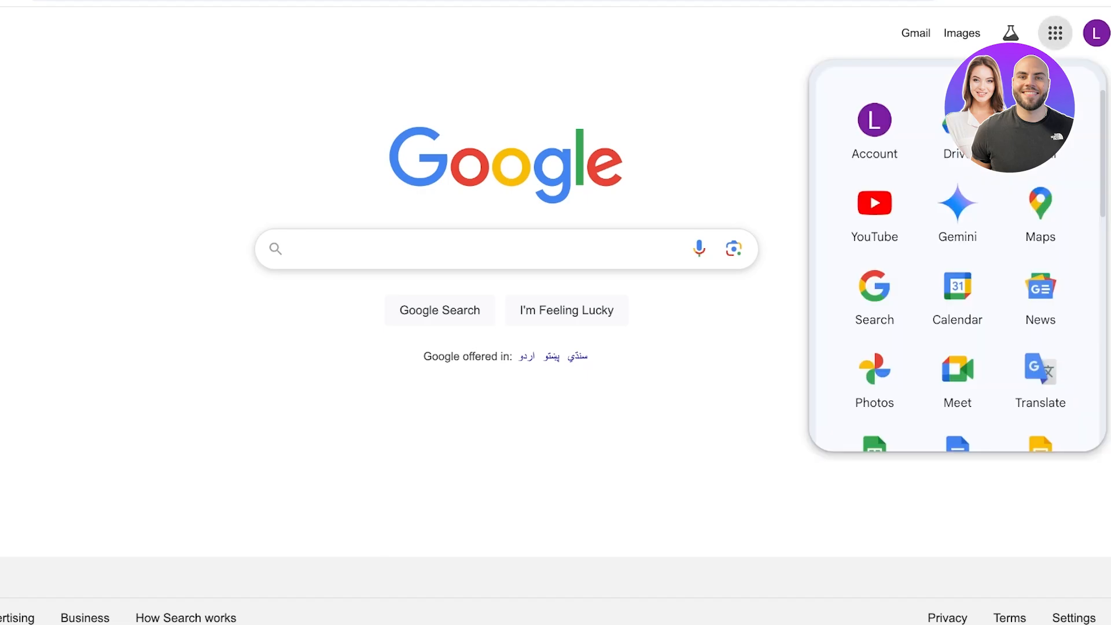
{"action": "left_click", "coordinate": [956, 135]}
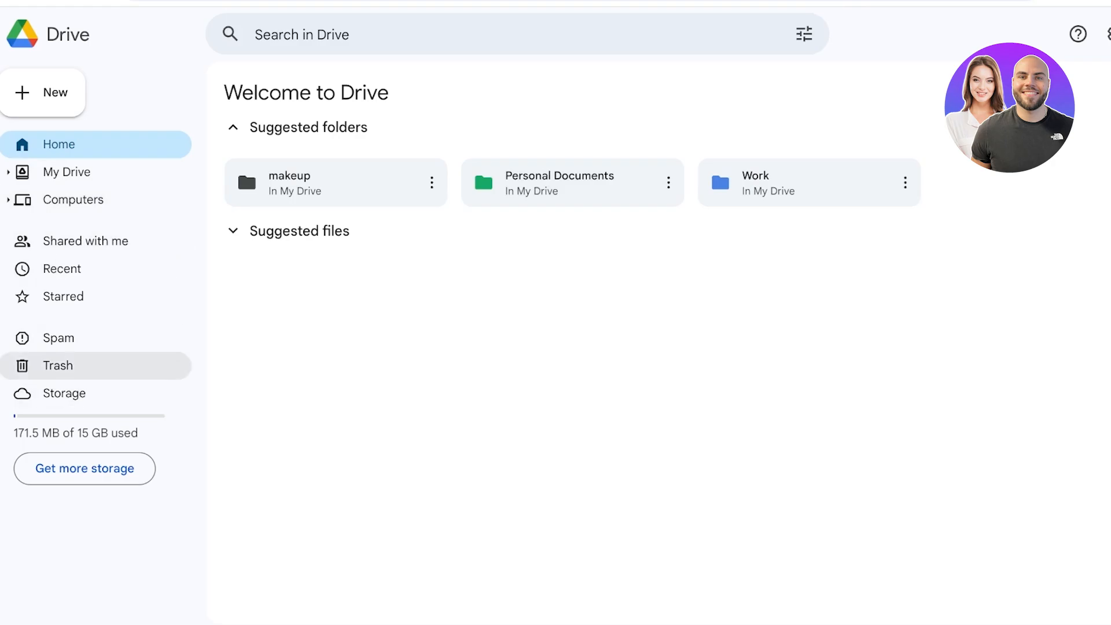
Step: Tour Shared with me, Recent, Starred, Trash and Home, then return to My Drive
{"action": "left_click", "coordinate": [67, 171]}
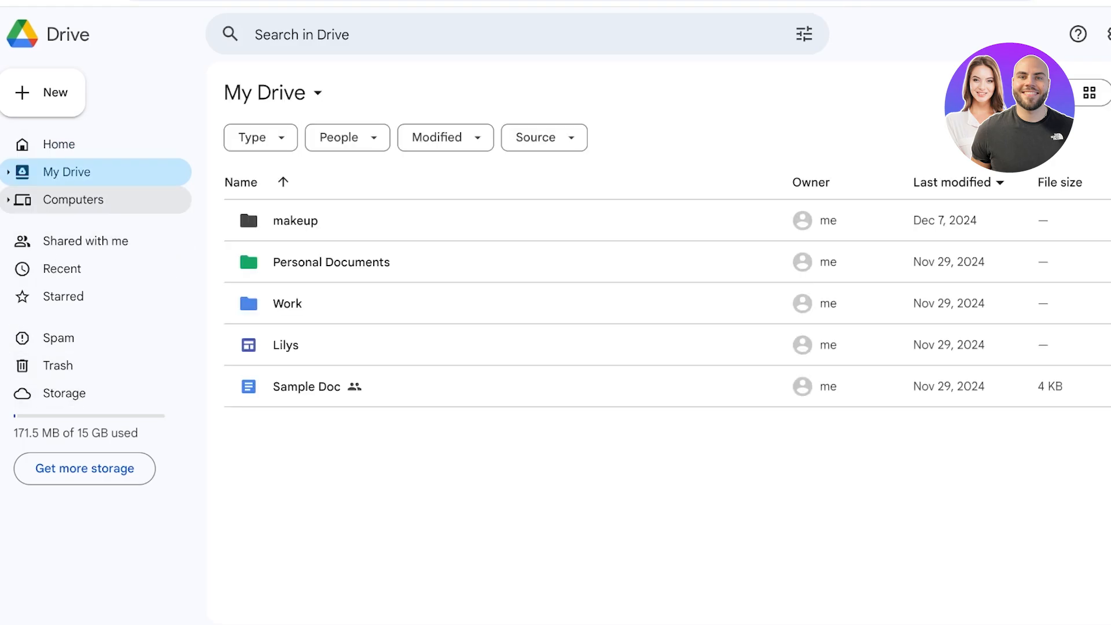
{"action": "left_click", "coordinate": [88, 241]}
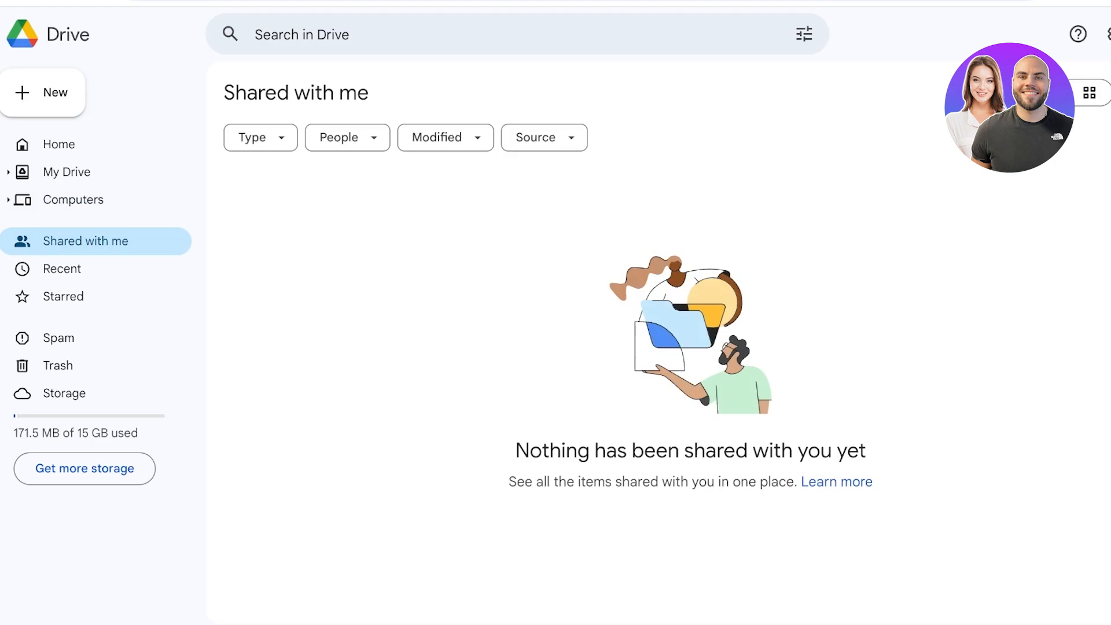
{"action": "left_click", "coordinate": [62, 269]}
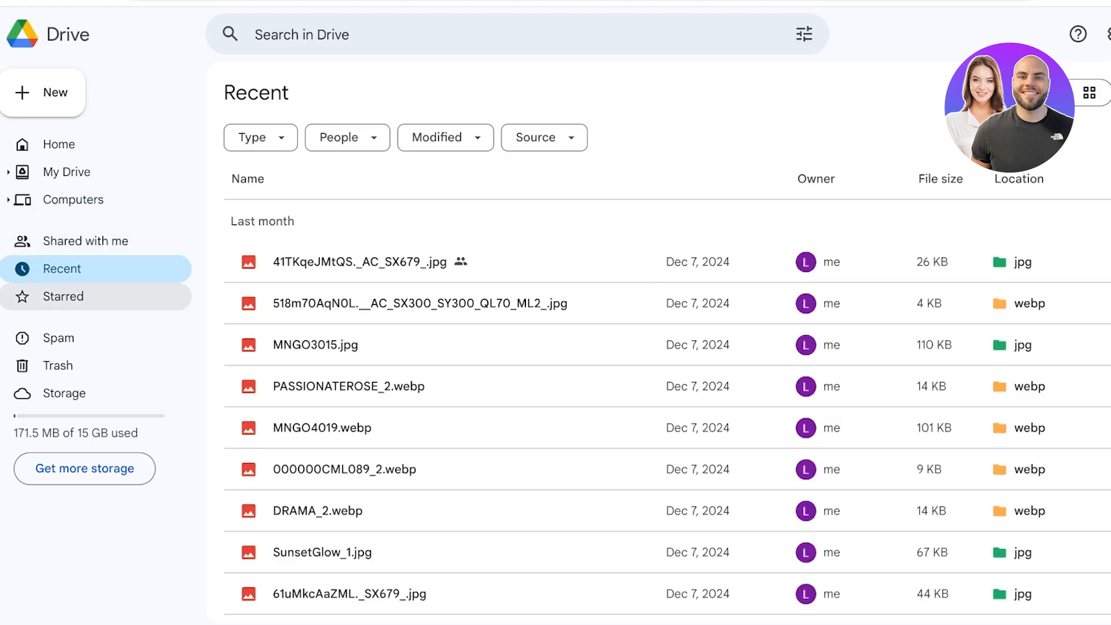
{"action": "left_click", "coordinate": [63, 296]}
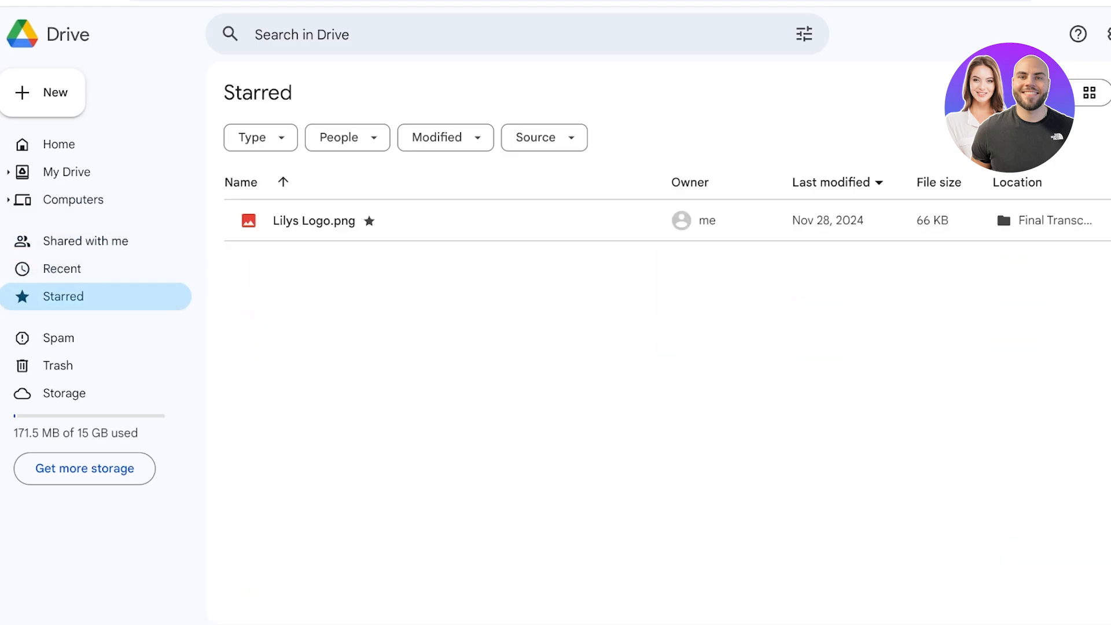
{"action": "left_click", "coordinate": [58, 366]}
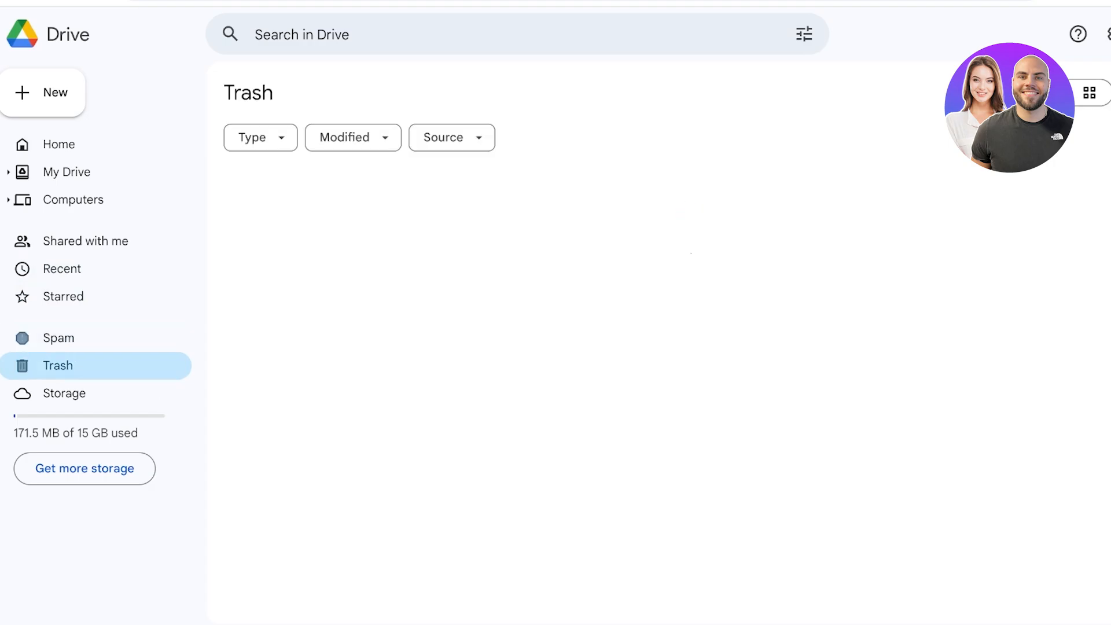
{"action": "left_click", "coordinate": [59, 144]}
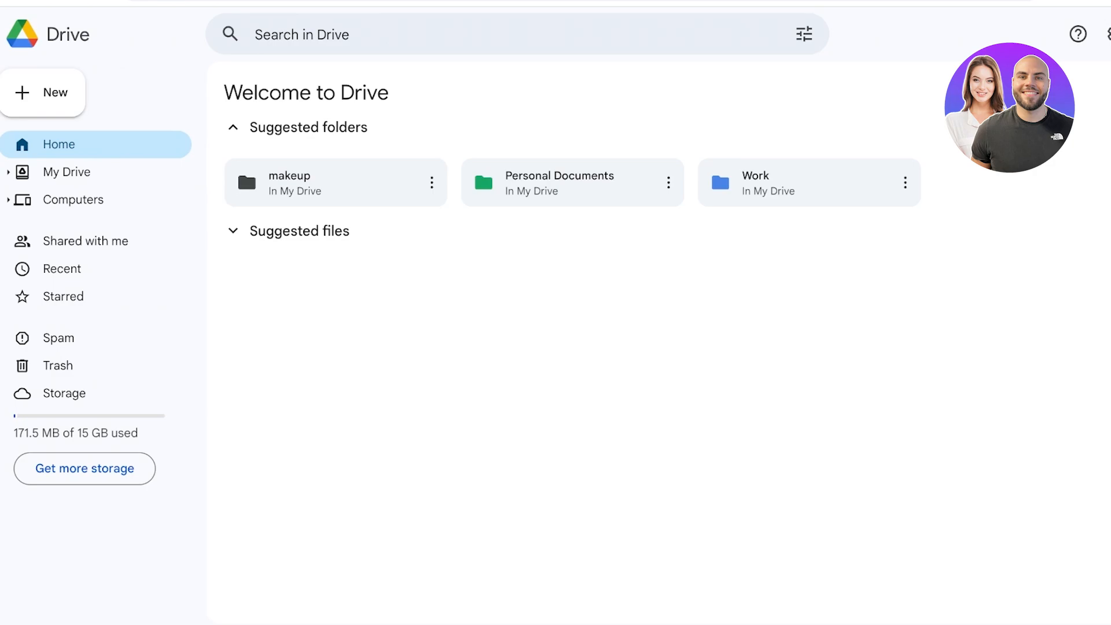
{"action": "left_click", "coordinate": [65, 171]}
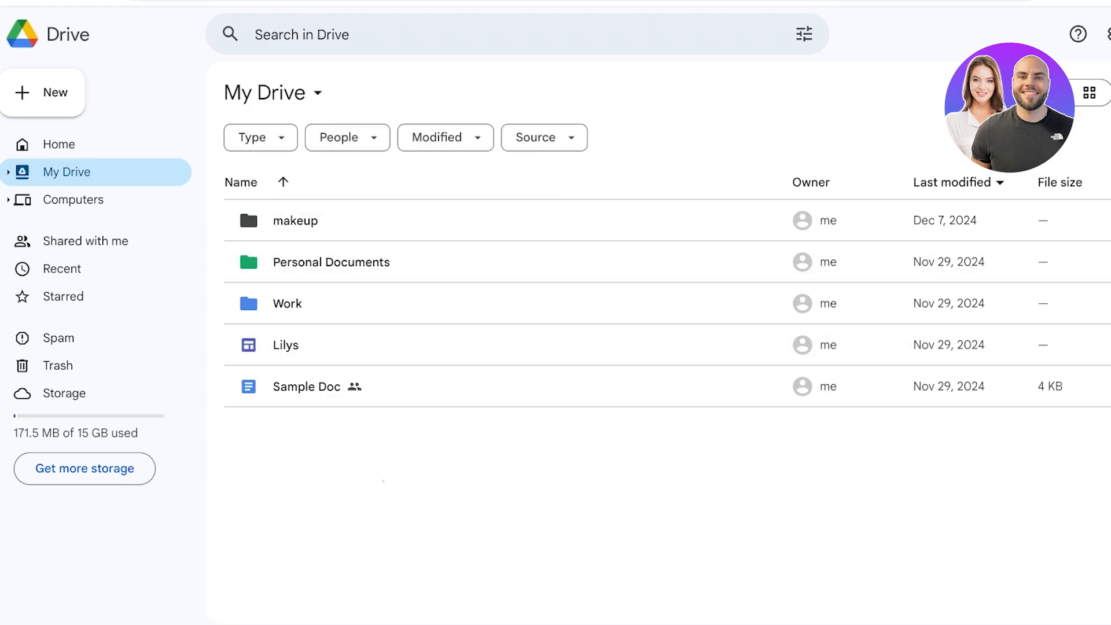
Step: Select all five items in My Drive and move them to the trash
{"action": "key", "text": "ctrl+a"}
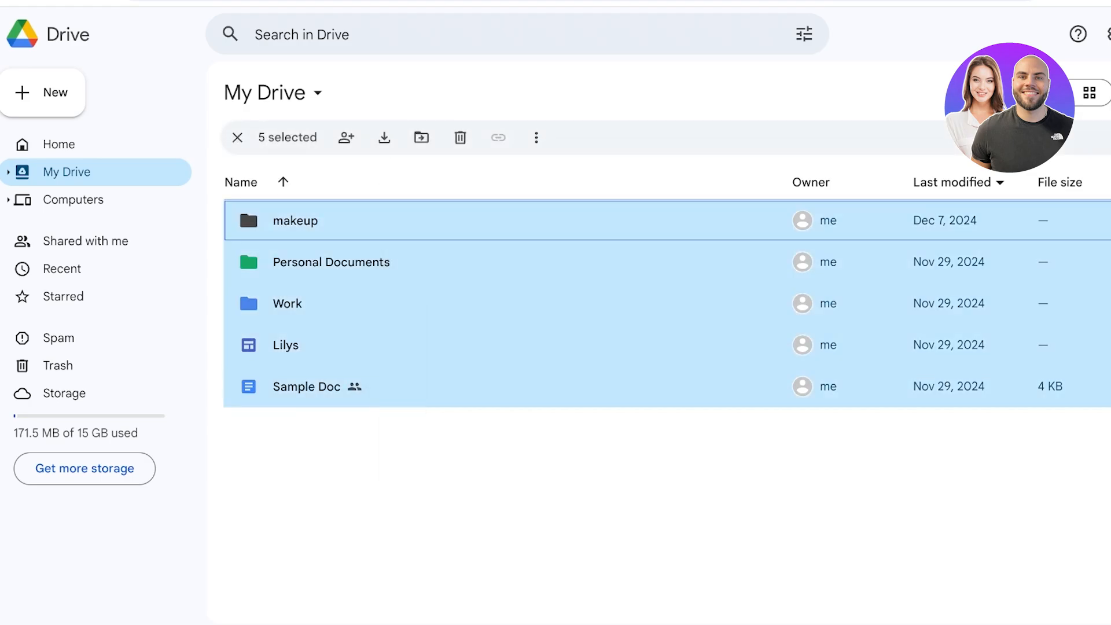
{"action": "left_click", "coordinate": [460, 138]}
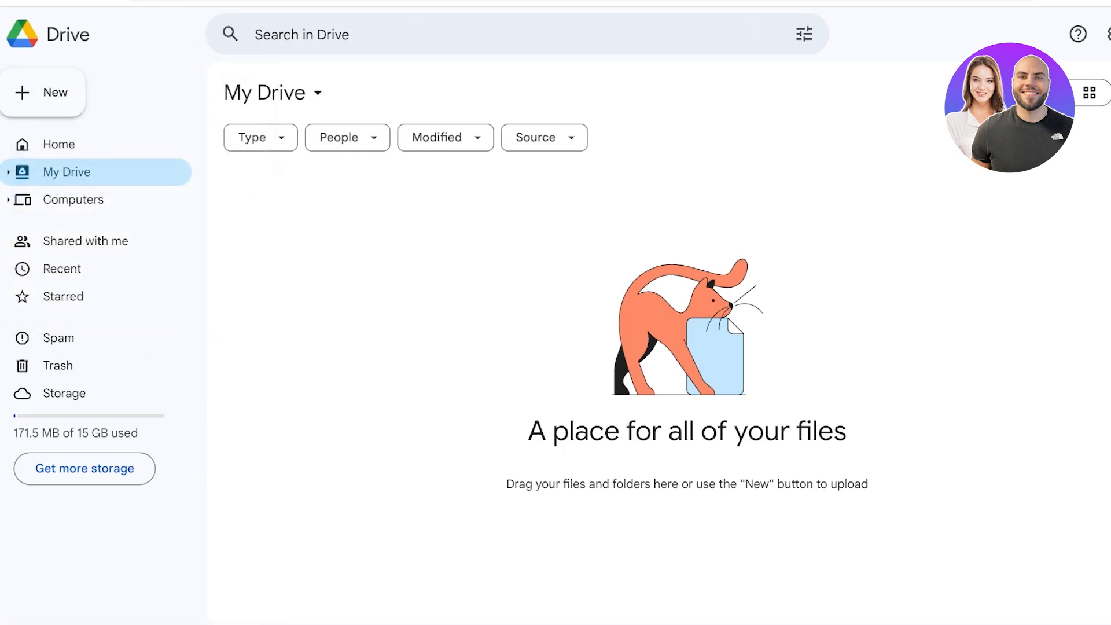
Step: Create a new folder named 'Pictures' in My Drive
{"action": "left_click", "coordinate": [42, 92]}
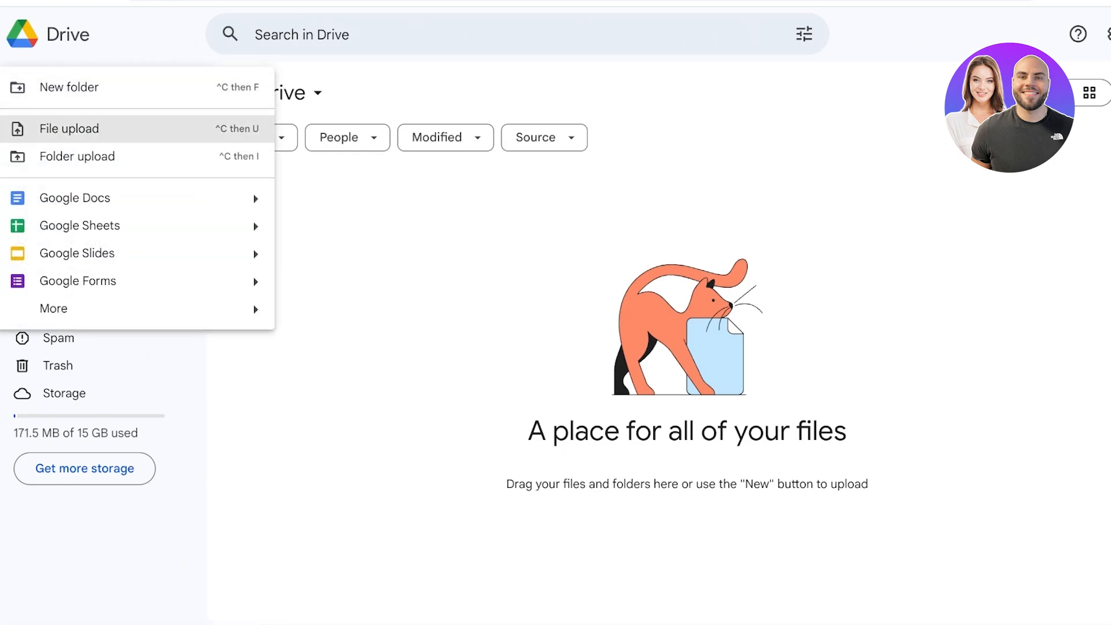
{"action": "mouse_move", "coordinate": [70, 87]}
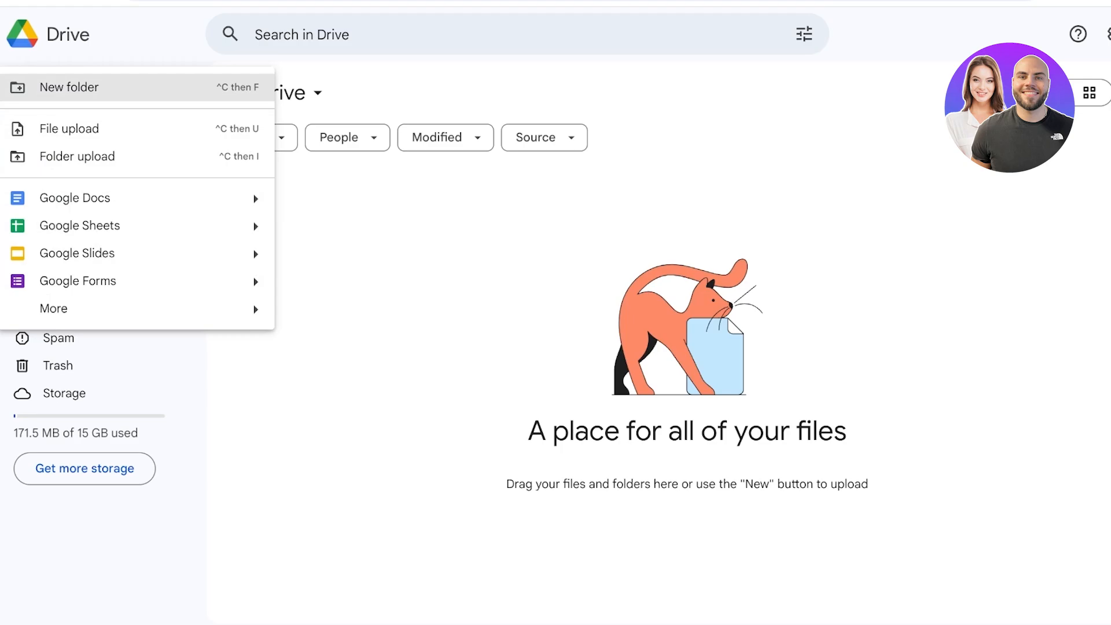
{"action": "mouse_move", "coordinate": [69, 128]}
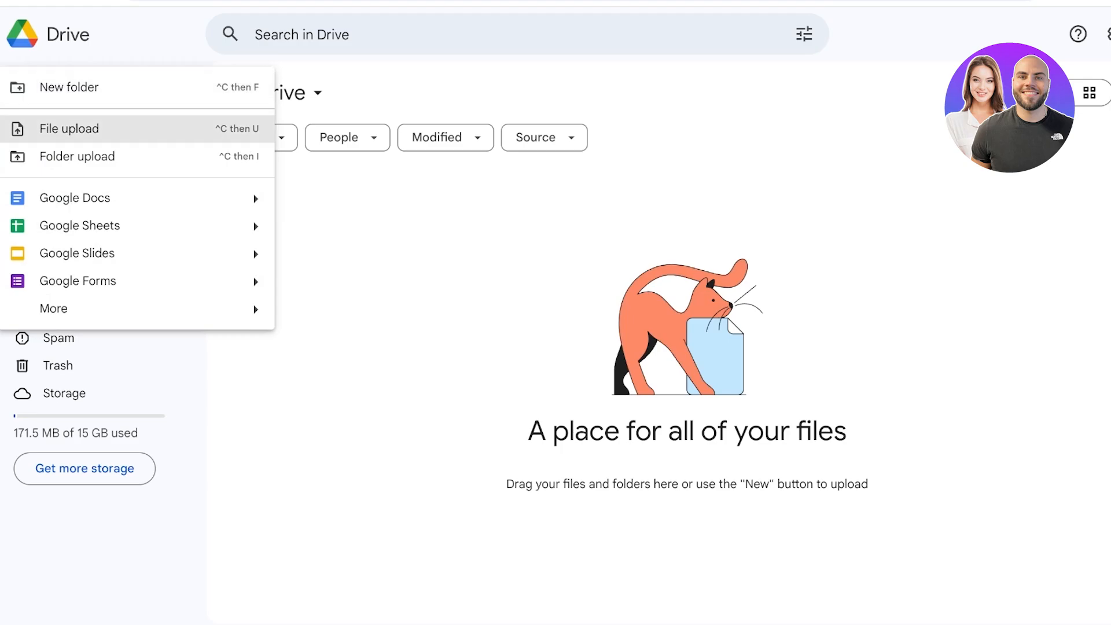
{"action": "left_click", "coordinate": [69, 88]}
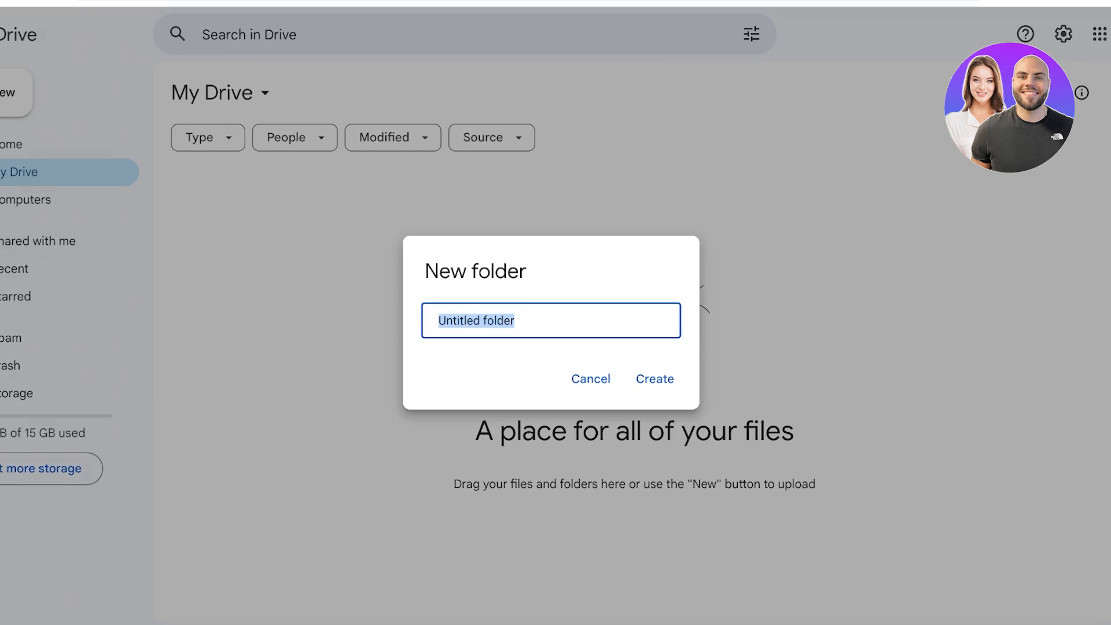
{"action": "type", "text": "Pic"}
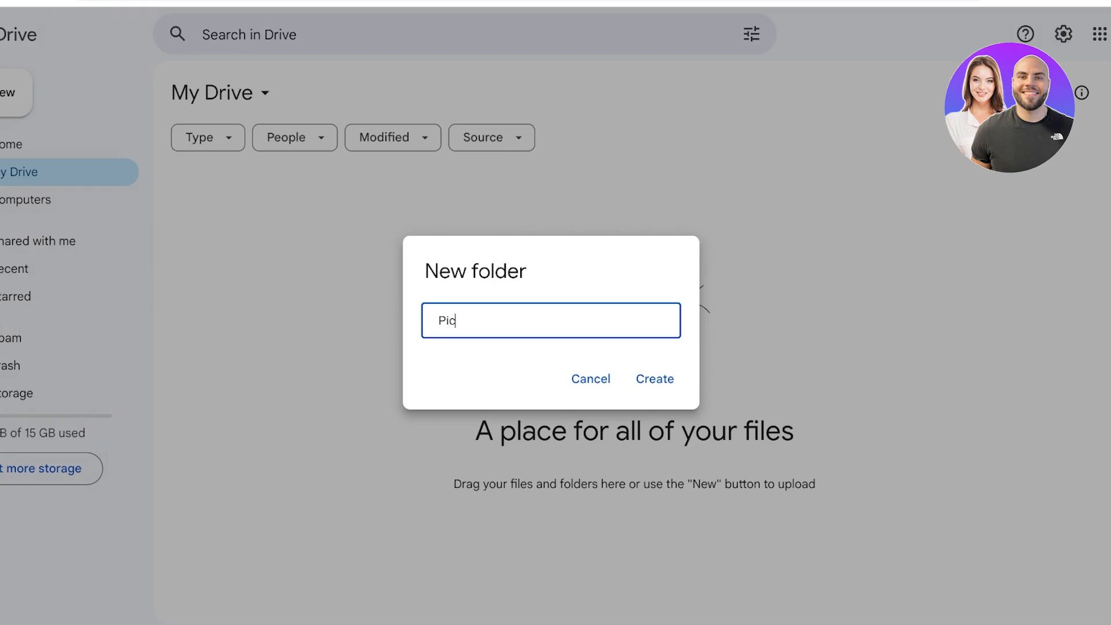
{"action": "type", "text": "tures"}
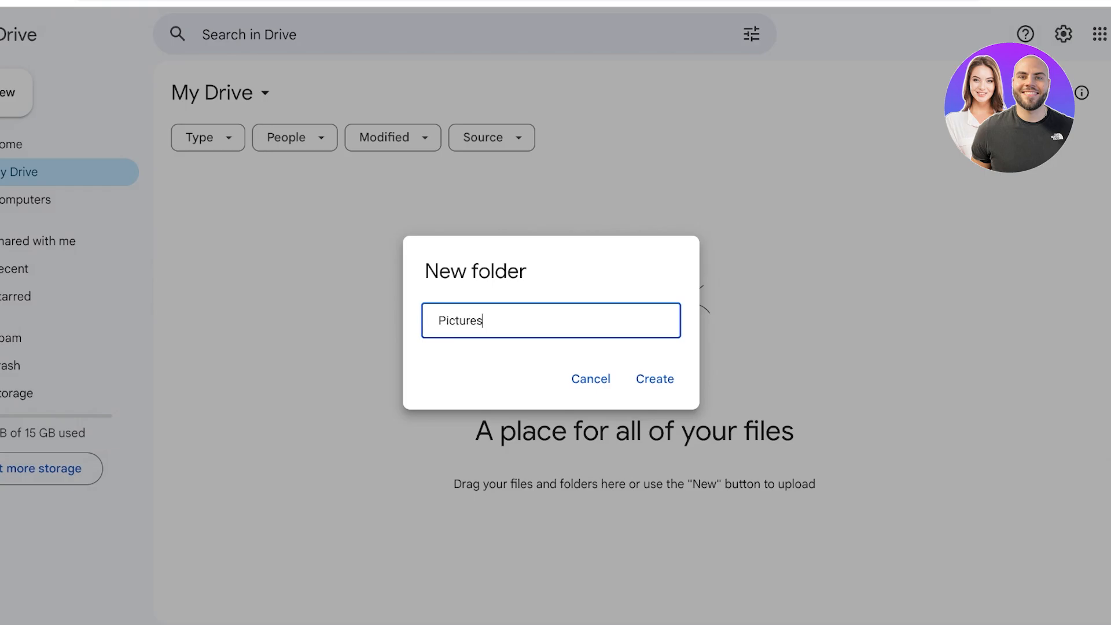
{"action": "left_click", "coordinate": [654, 379]}
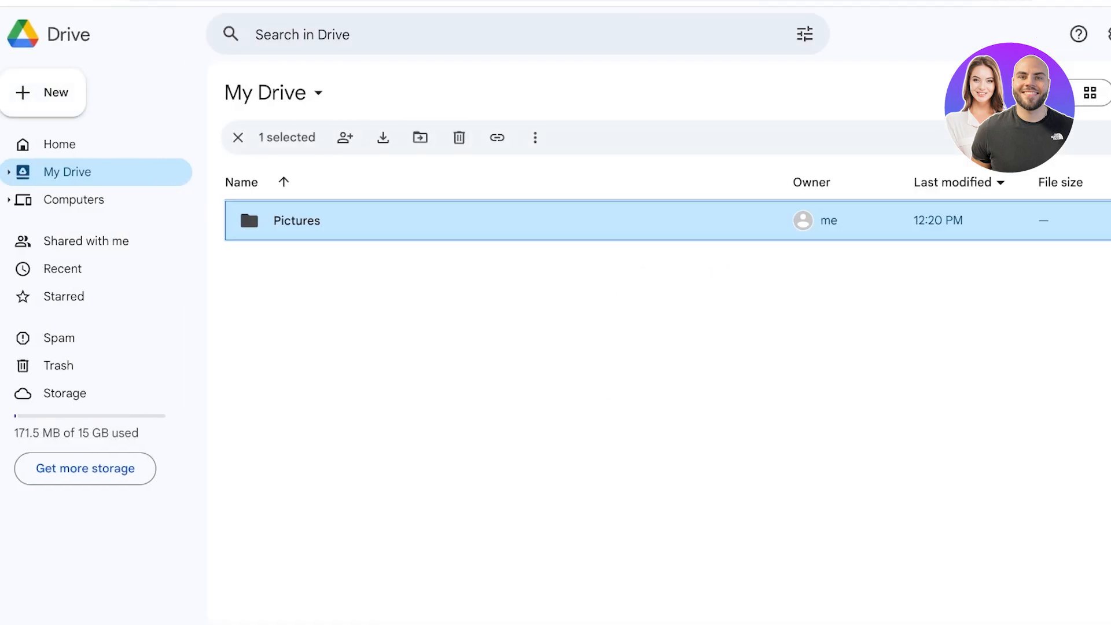
Step: Change the Pictures folder's colour to pink from its right-click menu
{"action": "right_click", "coordinate": [296, 221]}
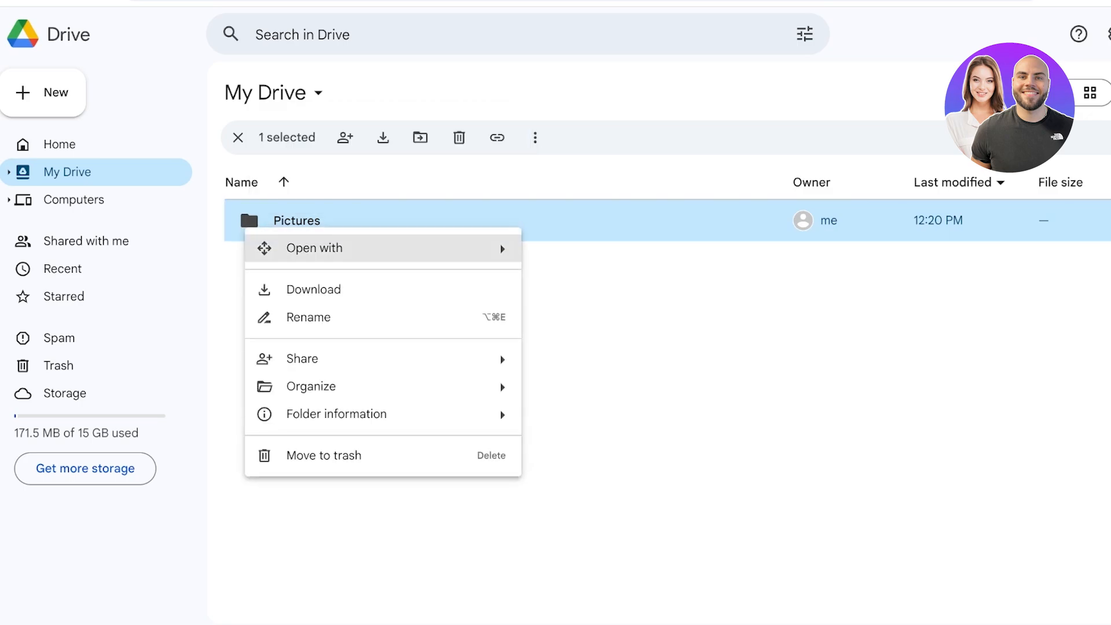
{"action": "mouse_move", "coordinate": [310, 386]}
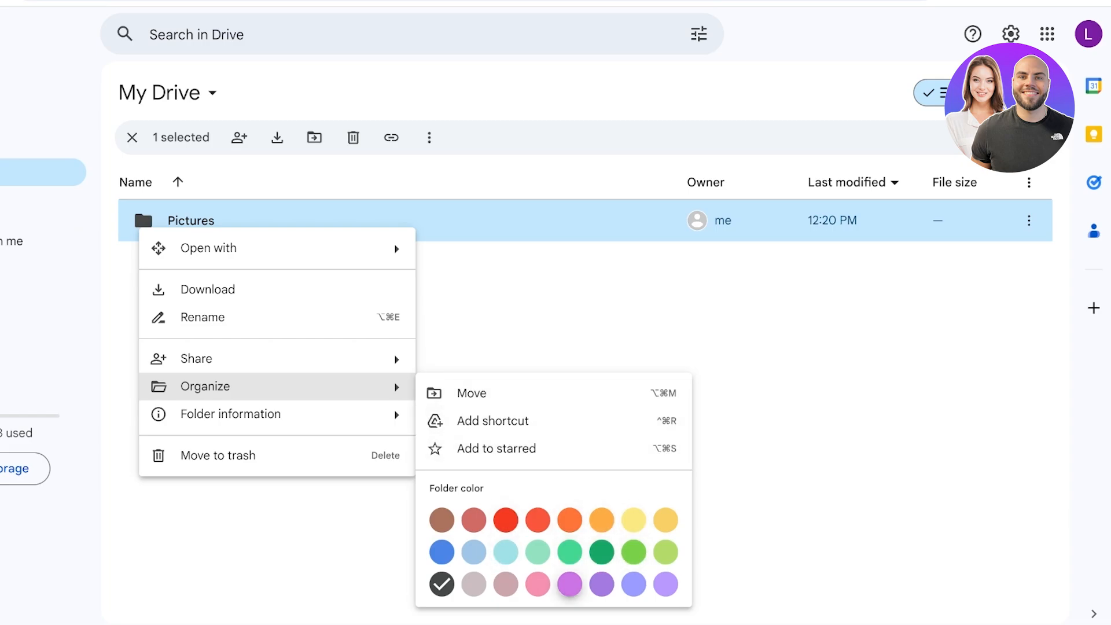
{"action": "left_click", "coordinate": [536, 584]}
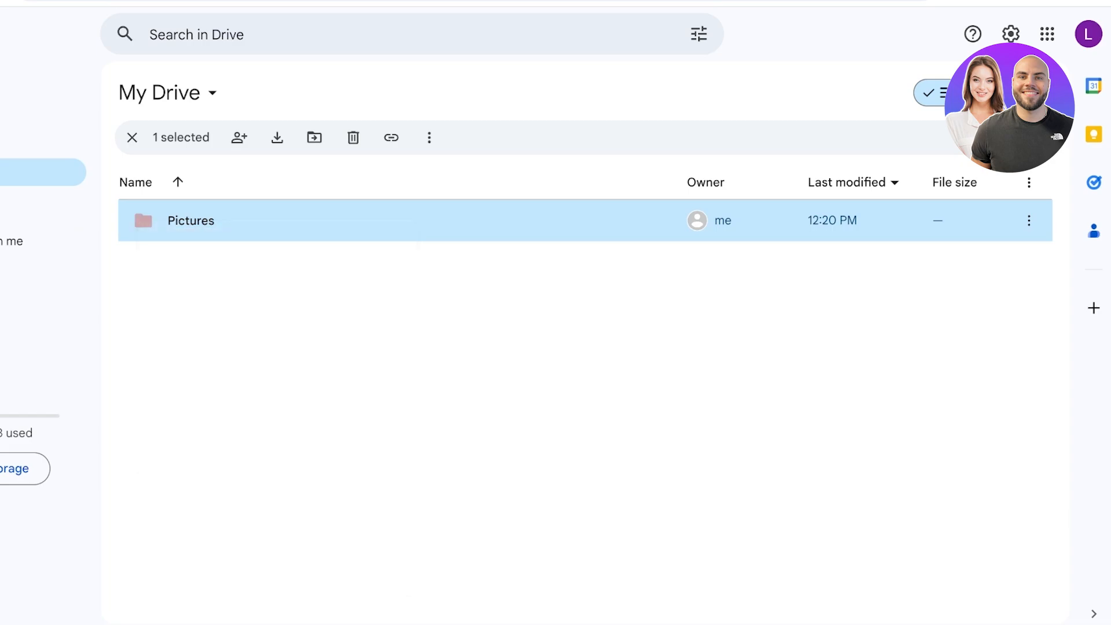
{"action": "right_click", "coordinate": [190, 220]}
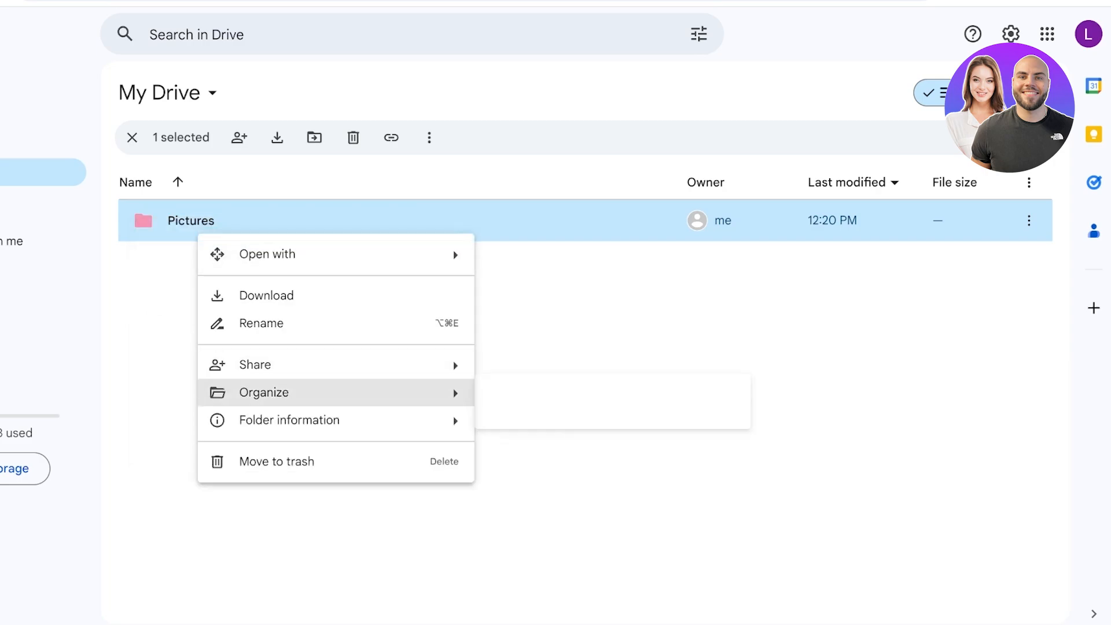
{"action": "mouse_move", "coordinate": [290, 420]}
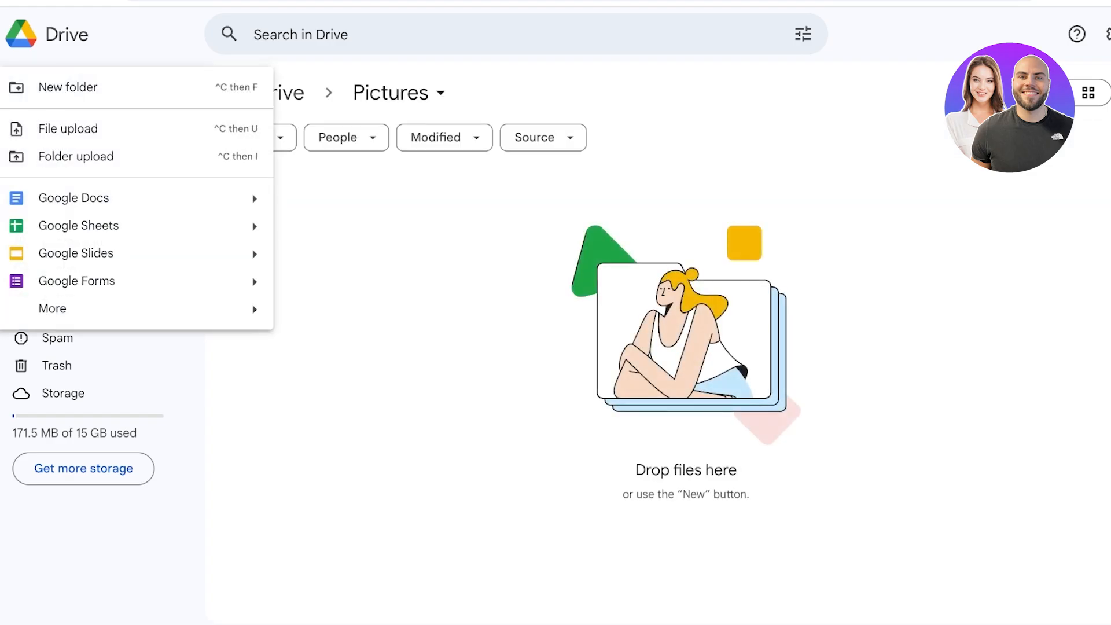
Step: Add a new subfolder inside Pictures and open the 2025 folder
{"action": "left_click", "coordinate": [68, 87]}
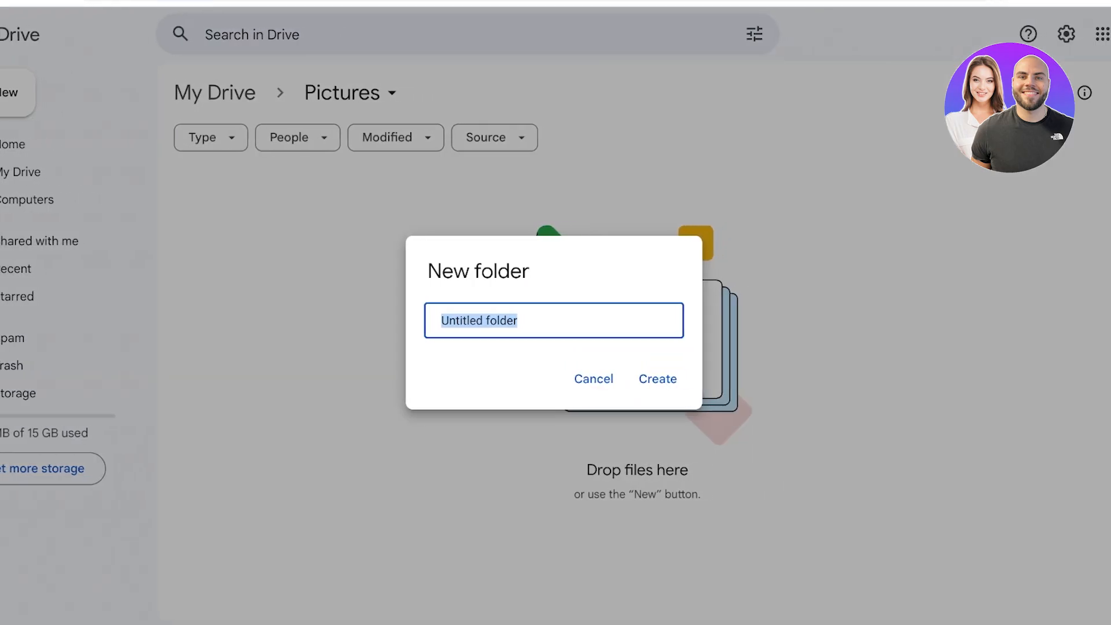
{"action": "left_click", "coordinate": [656, 378]}
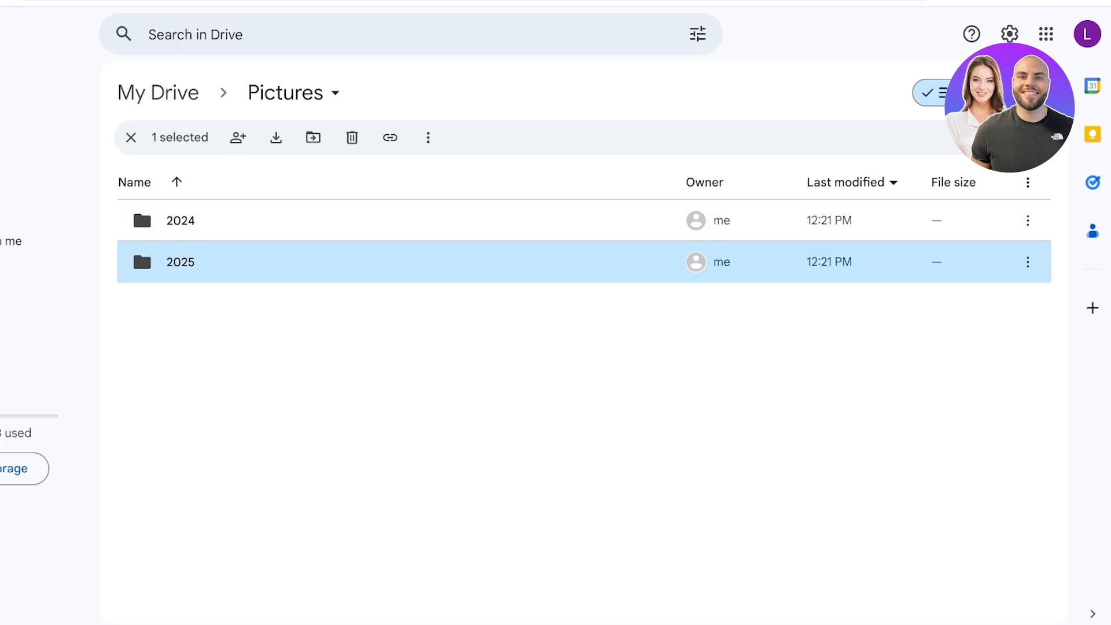
{"action": "double_click", "coordinate": [180, 221]}
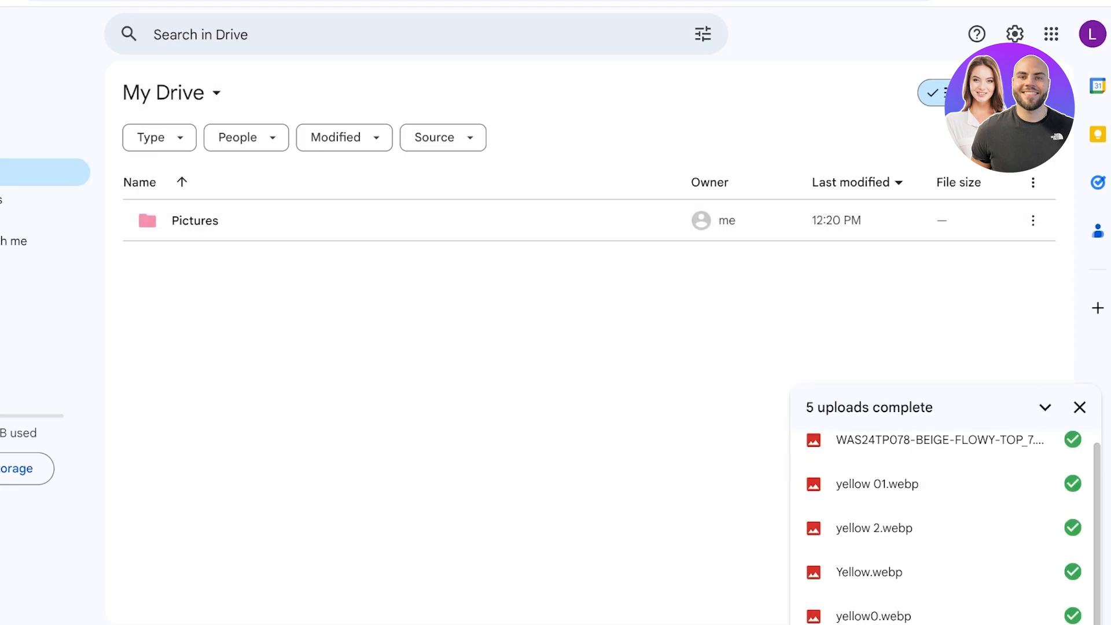
Step: Dismiss the upload panel and rename the mistyped 'Worj' folder to 'Work'
{"action": "left_click", "coordinate": [1080, 407]}
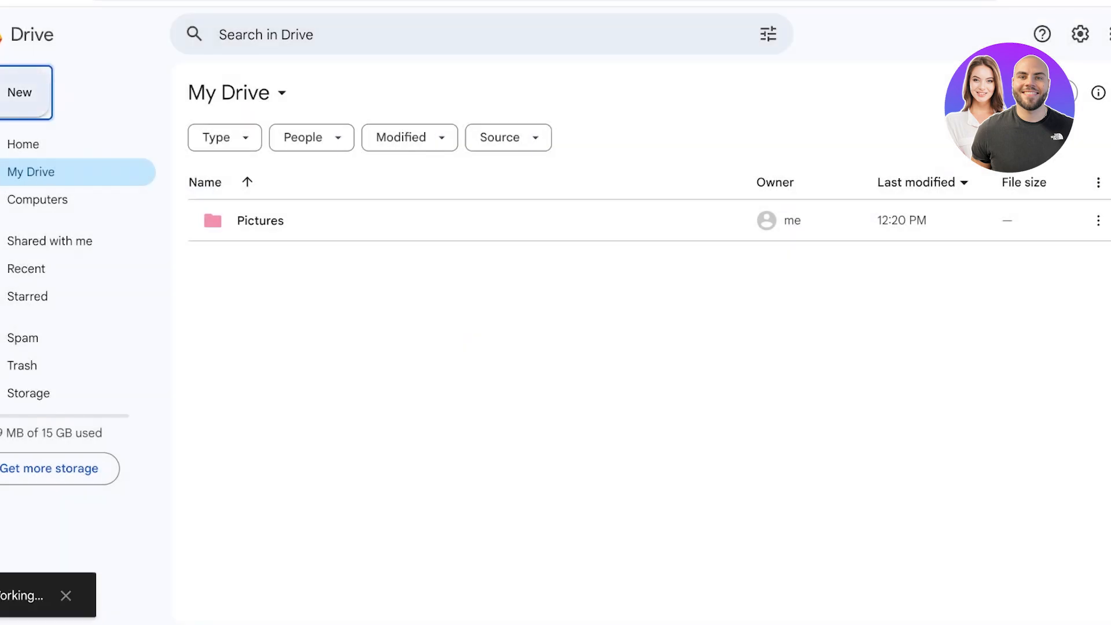
{"action": "right_click", "coordinate": [290, 262]}
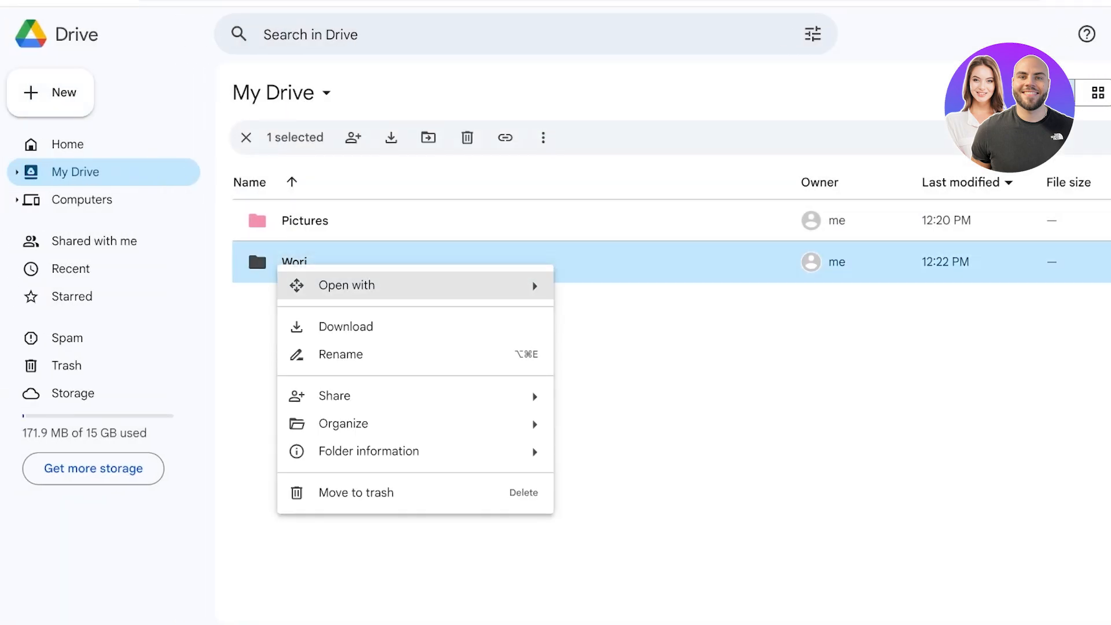
{"action": "left_click", "coordinate": [340, 354]}
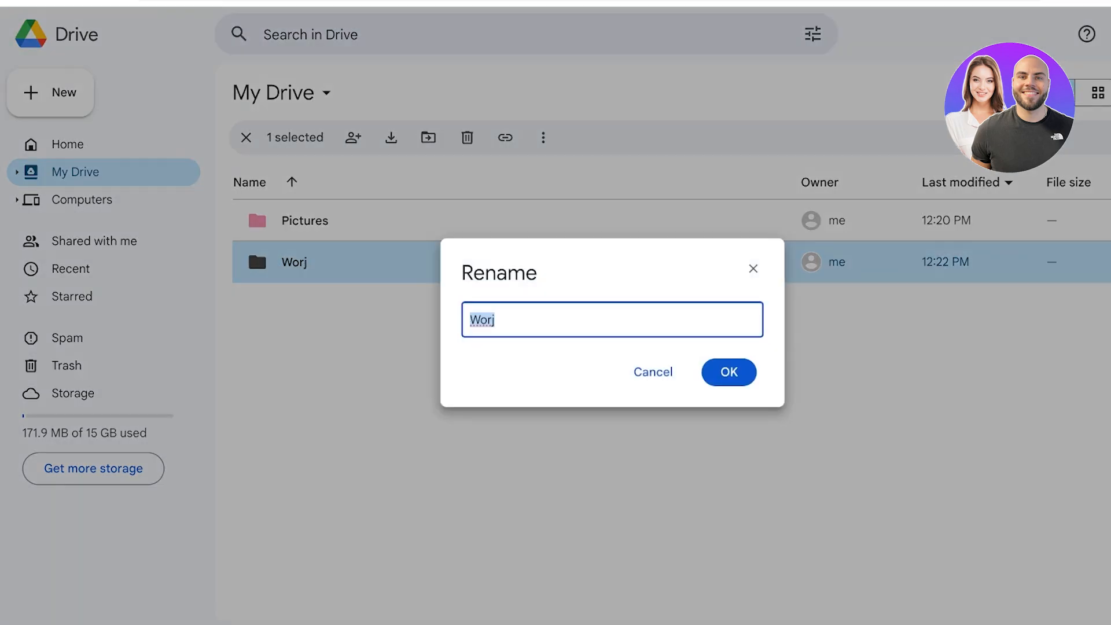
{"action": "key", "text": "Backspace"}
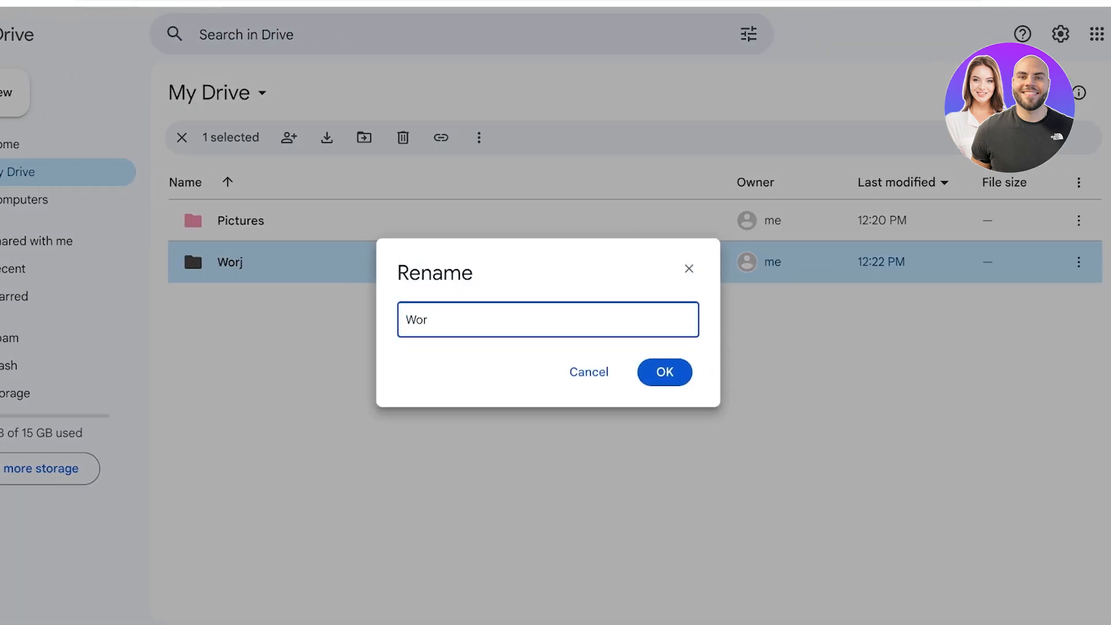
{"action": "left_click", "coordinate": [664, 372]}
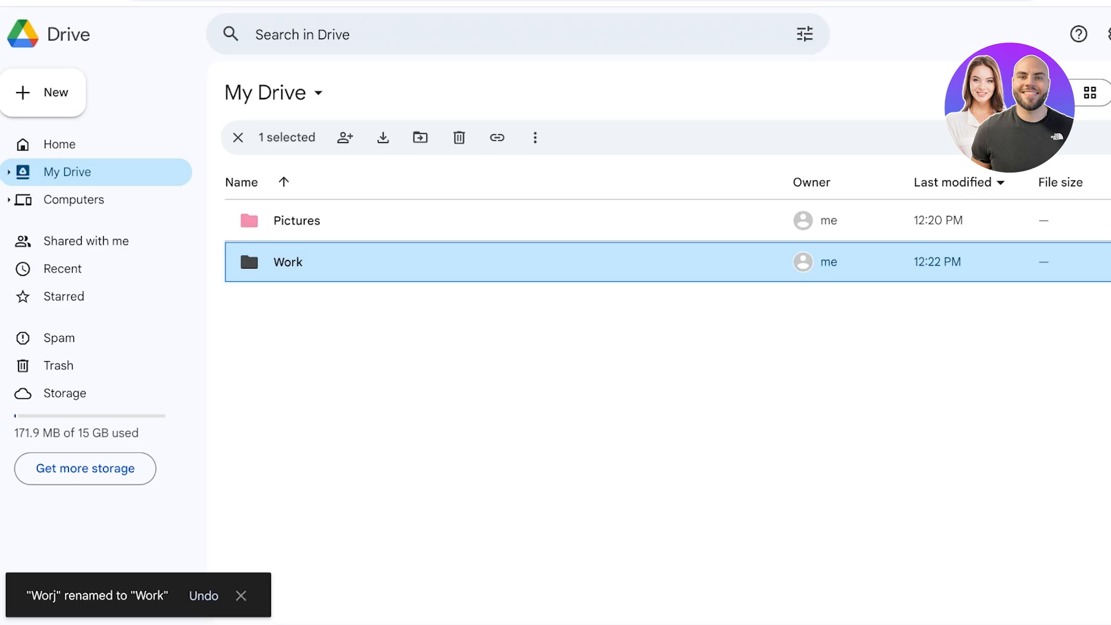
{"action": "right_click", "coordinate": [287, 261]}
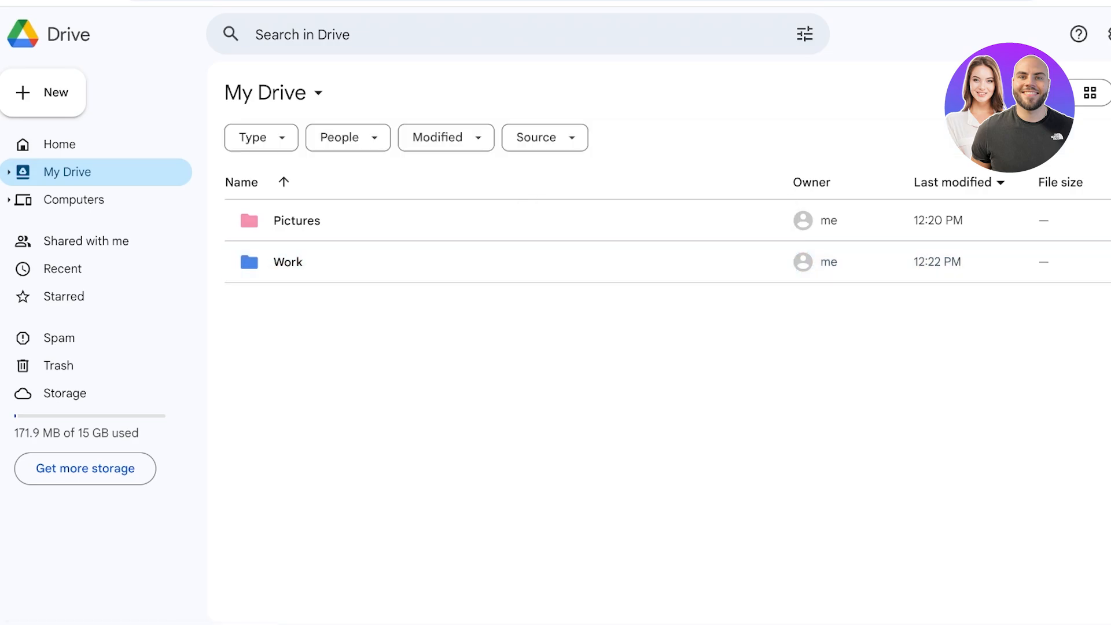
{"action": "left_click", "coordinate": [73, 199]}
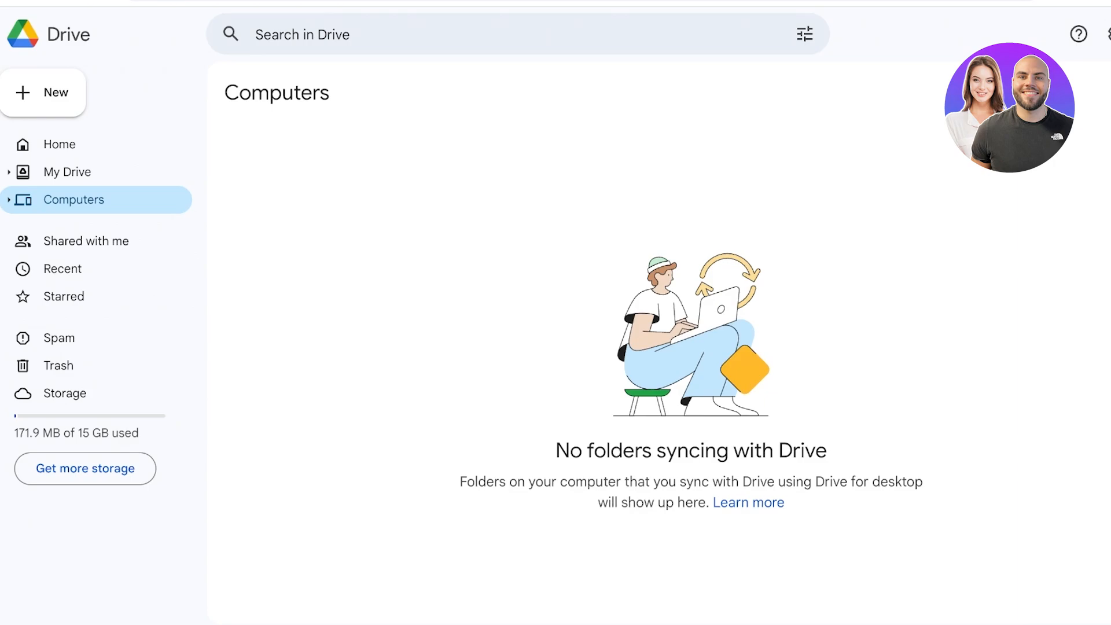
{"action": "mouse_move", "coordinate": [88, 240]}
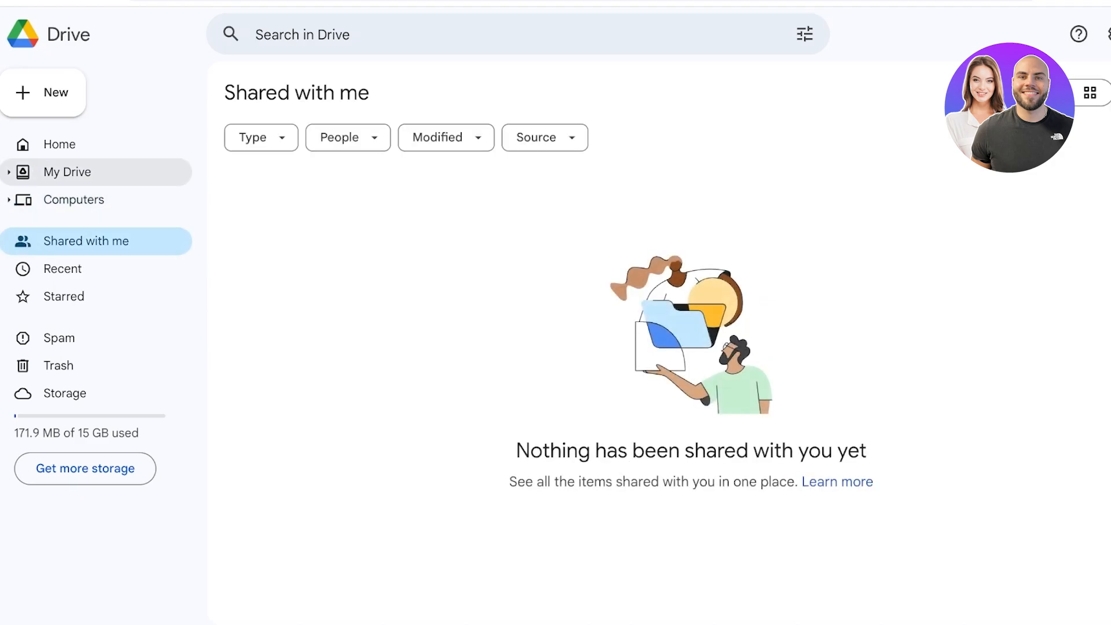
{"action": "left_click", "coordinate": [67, 172]}
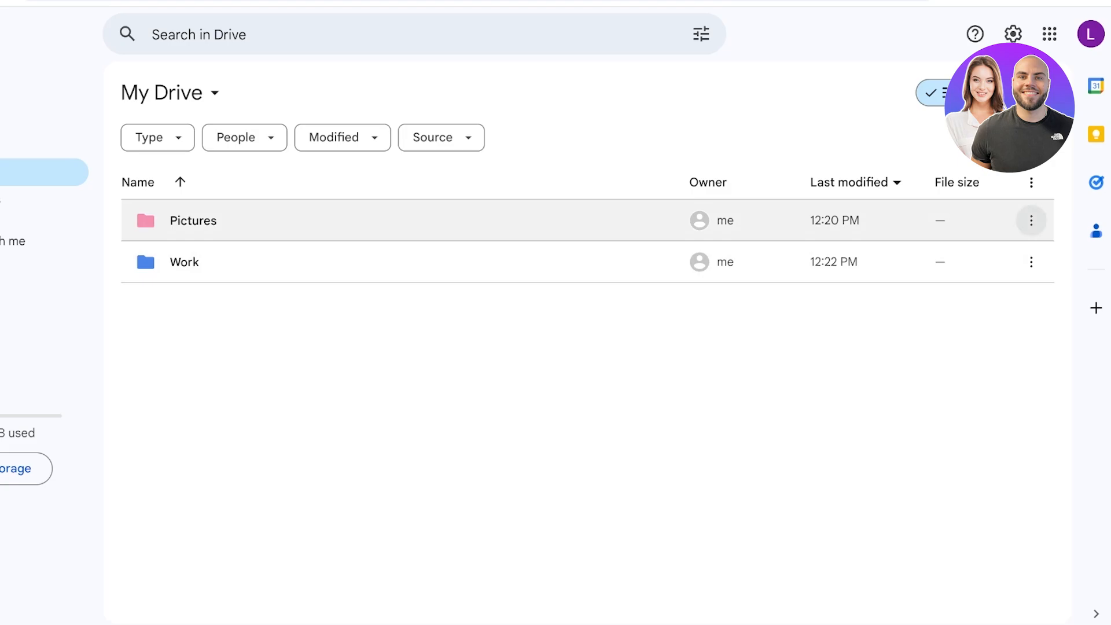
Step: Share the Pictures folder with a suggested contact as Editor and send the invite
{"action": "right_click", "coordinate": [192, 221]}
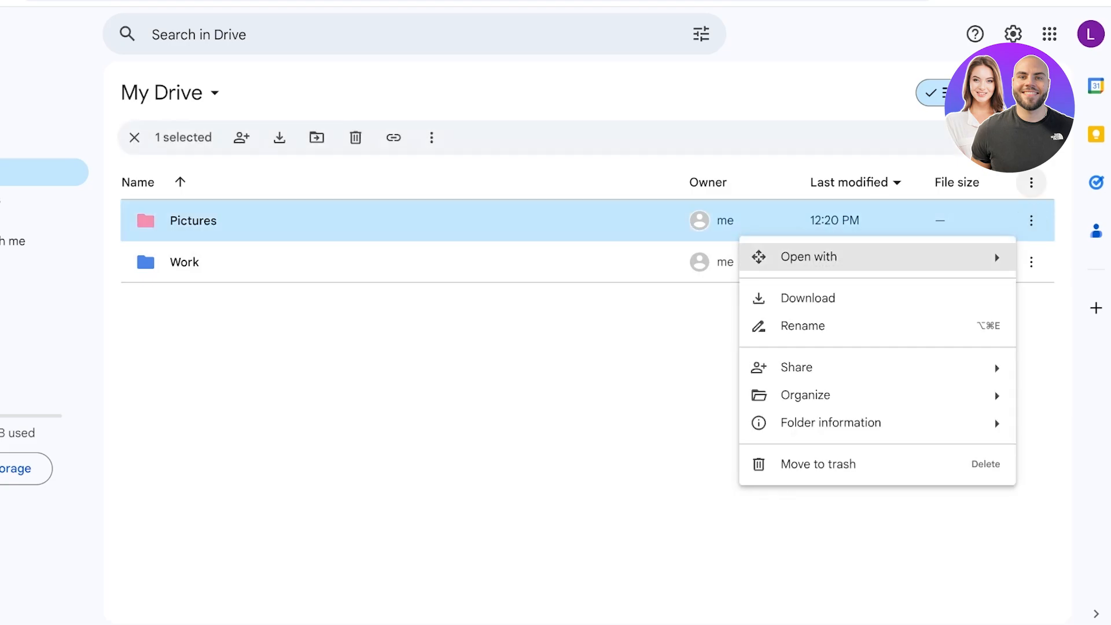
{"action": "mouse_move", "coordinate": [797, 366]}
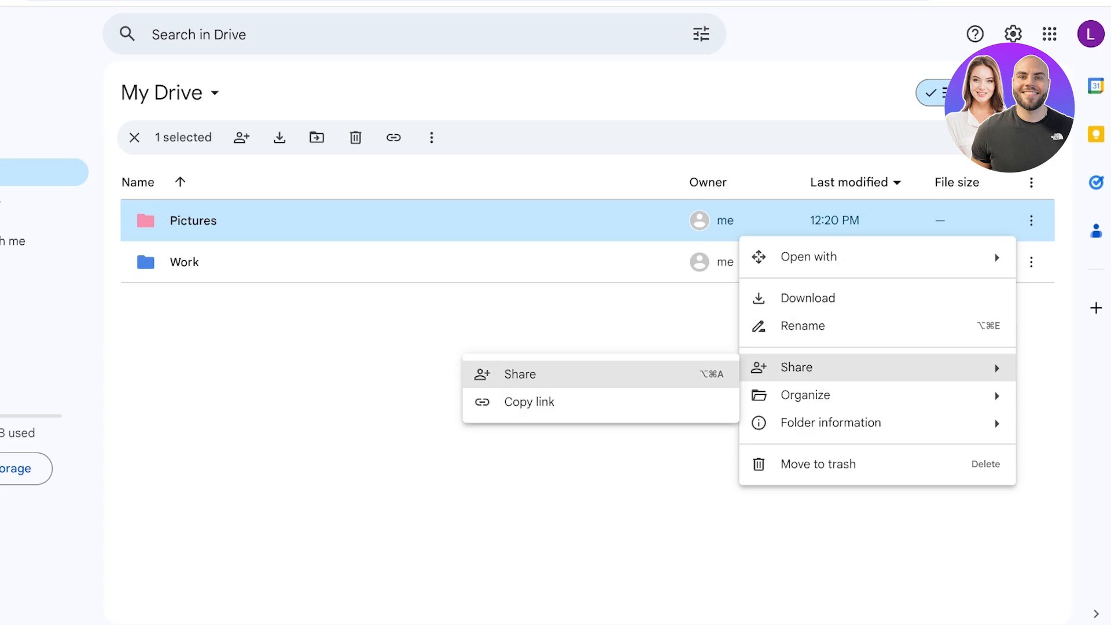
{"action": "left_click", "coordinate": [520, 373]}
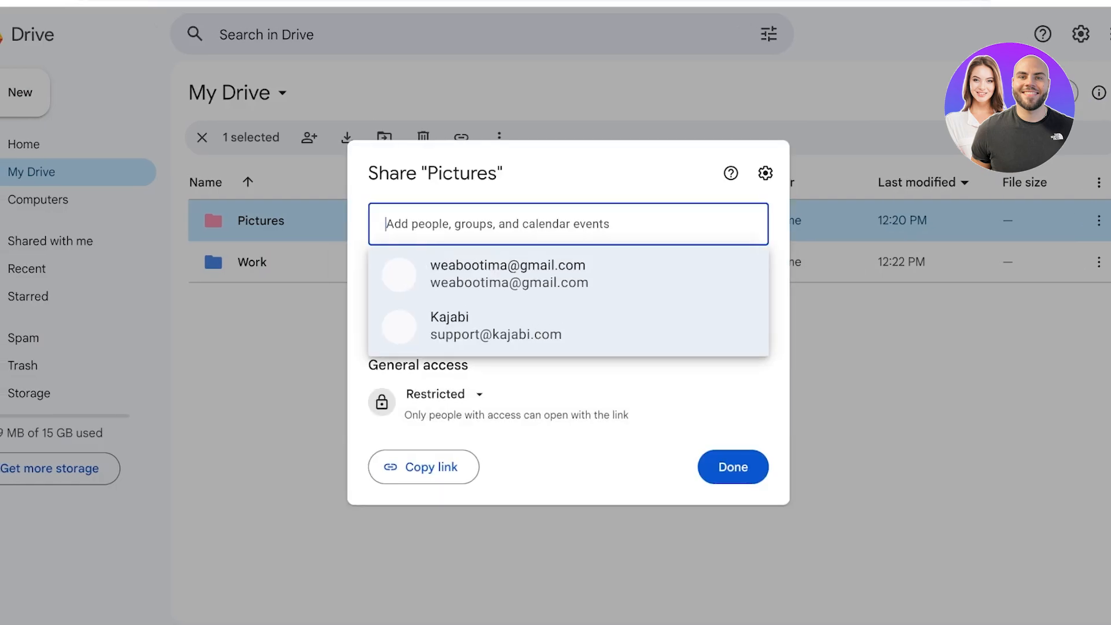
{"action": "left_click", "coordinate": [508, 273]}
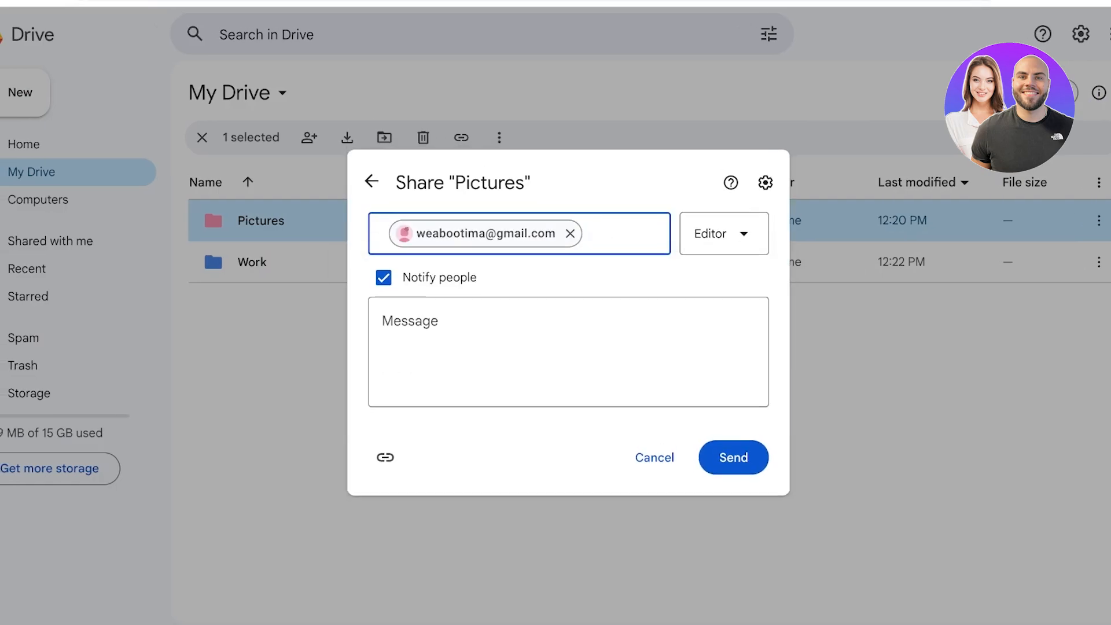
{"action": "left_click", "coordinate": [723, 233]}
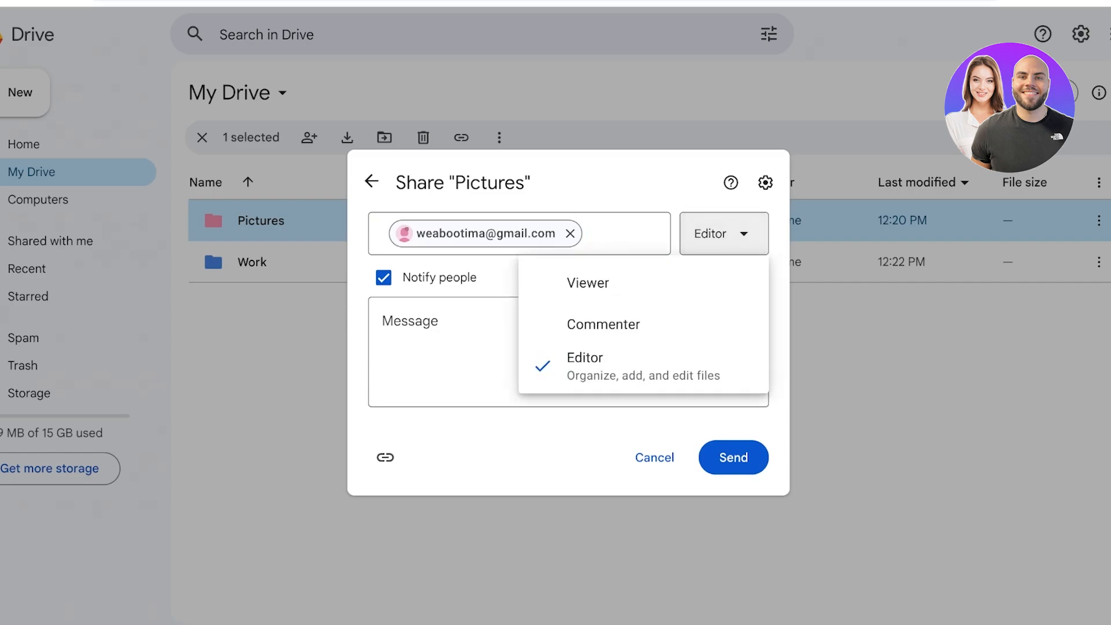
{"action": "left_click", "coordinate": [587, 283]}
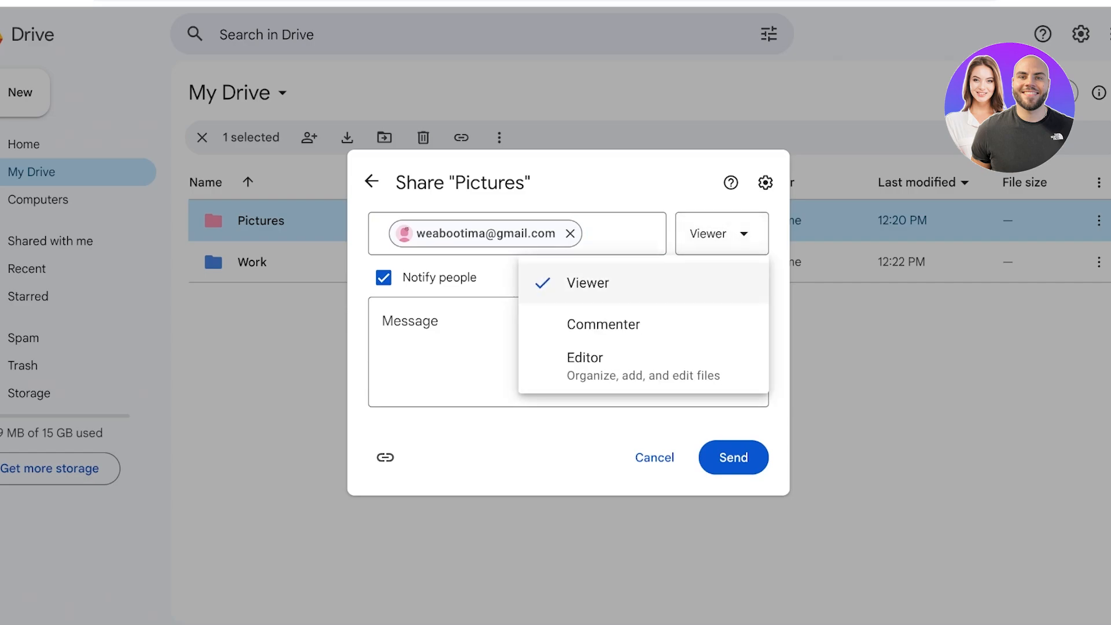
{"action": "left_click", "coordinate": [584, 356]}
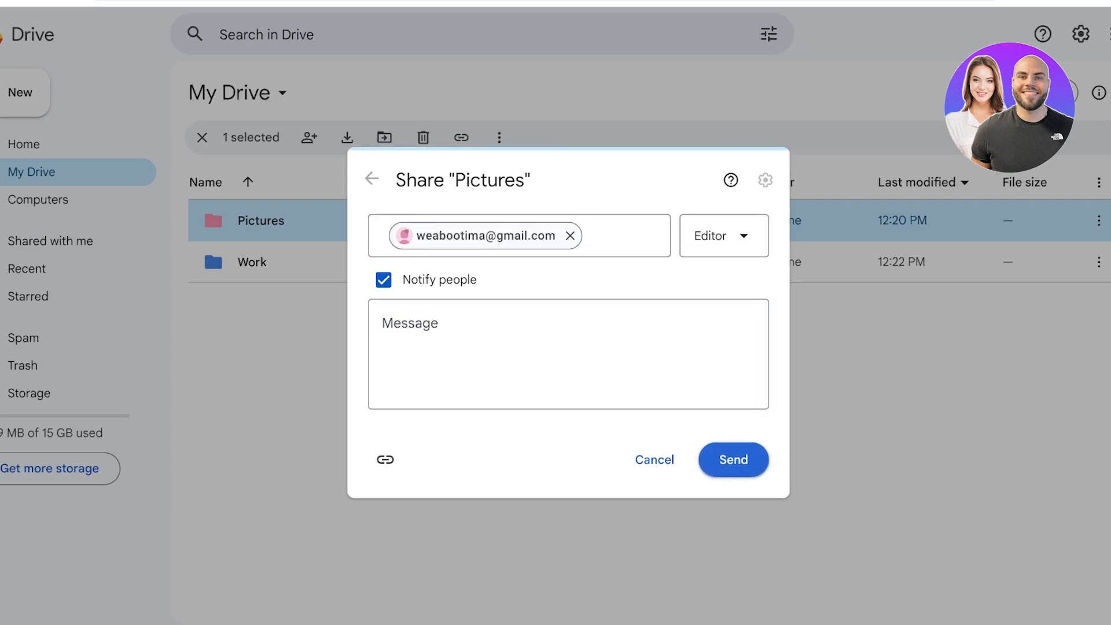
{"action": "left_click", "coordinate": [733, 459]}
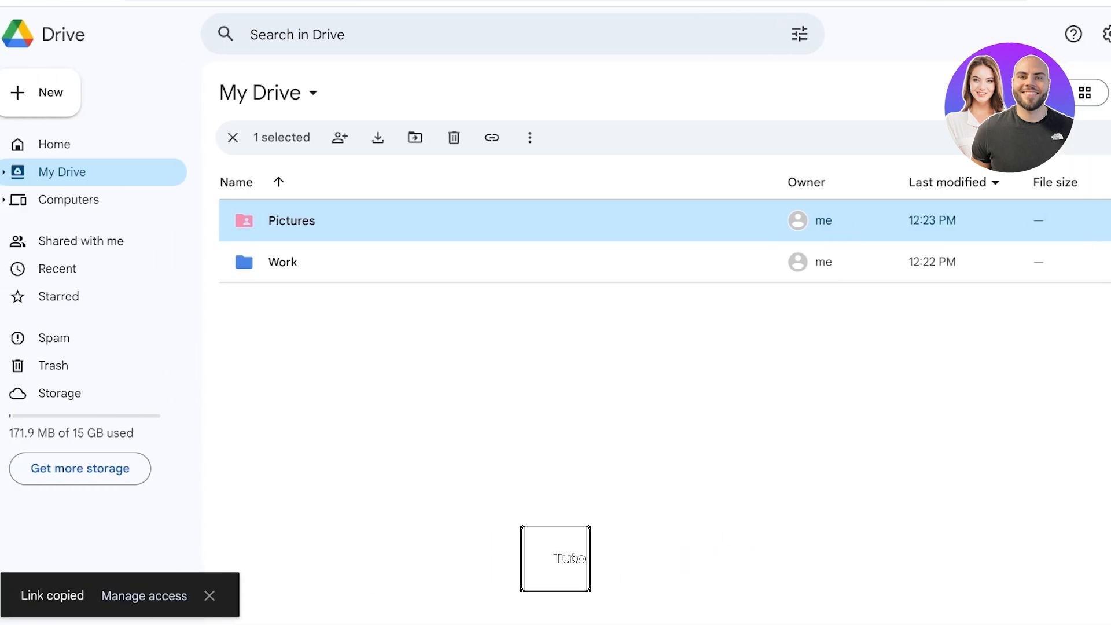
Step: Set Pictures' general access to Anyone with the link as Commenter, then close sharing
{"action": "left_click", "coordinate": [339, 138]}
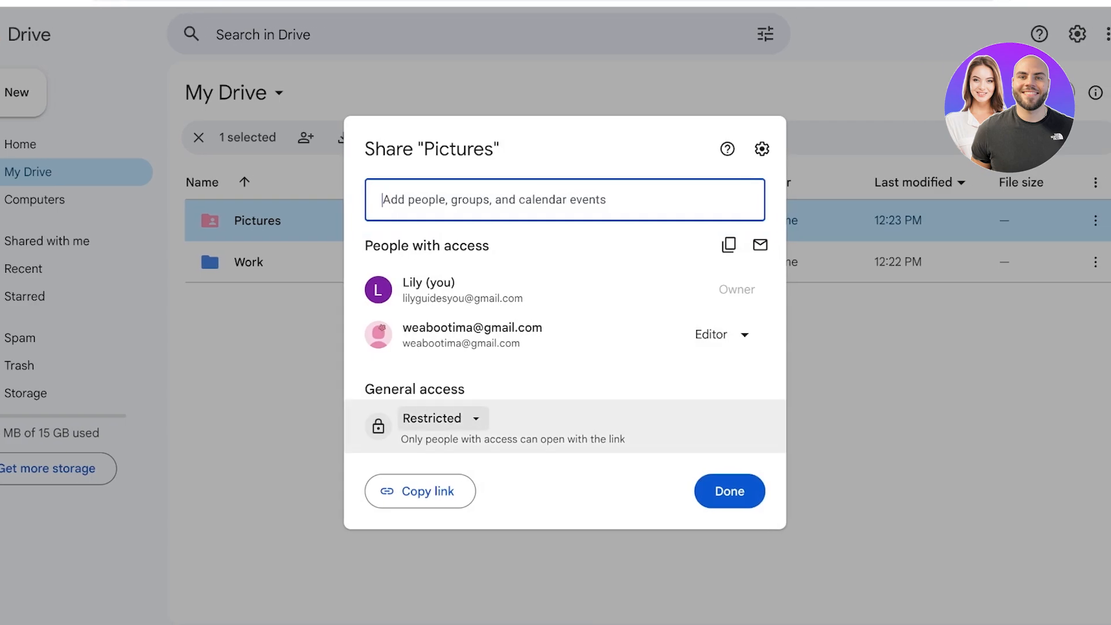
{"action": "left_click", "coordinate": [442, 418]}
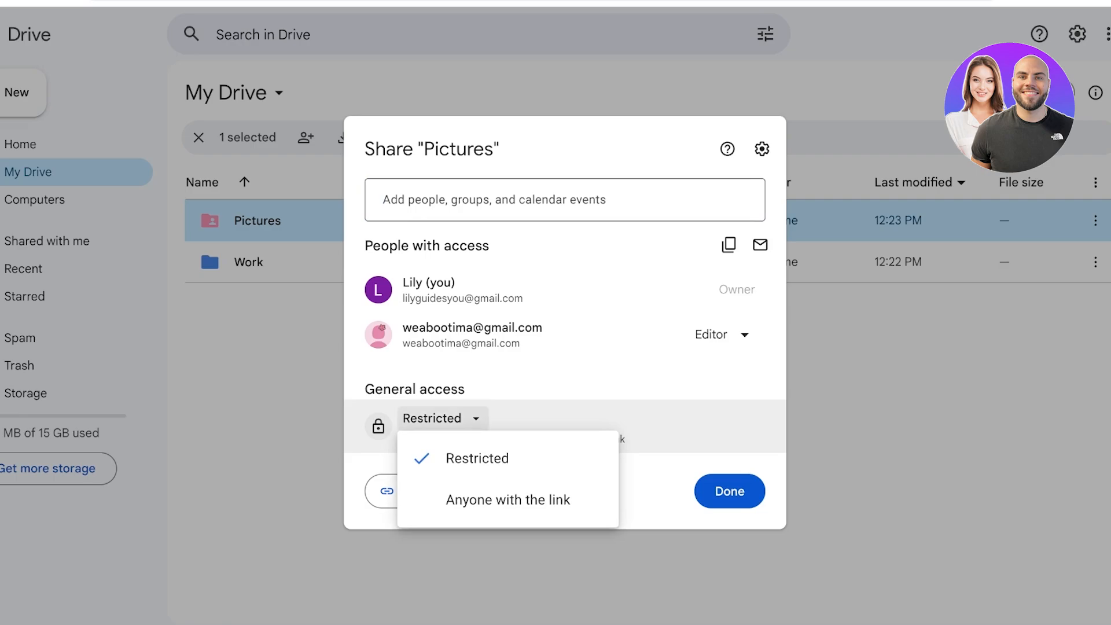
{"action": "left_click", "coordinate": [509, 500]}
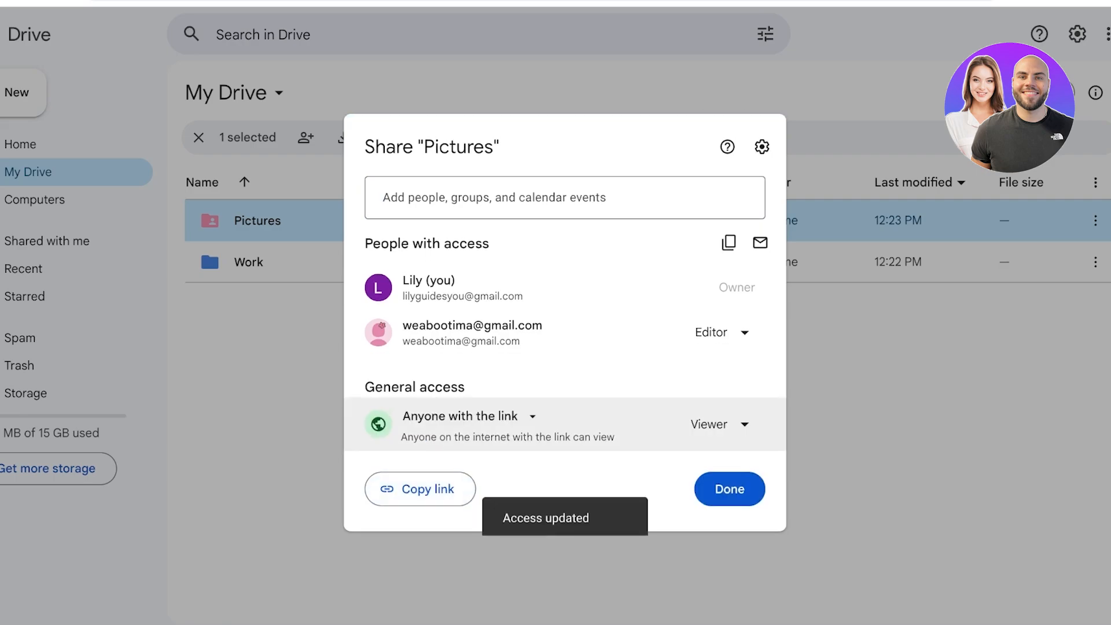
{"action": "left_click", "coordinate": [719, 424]}
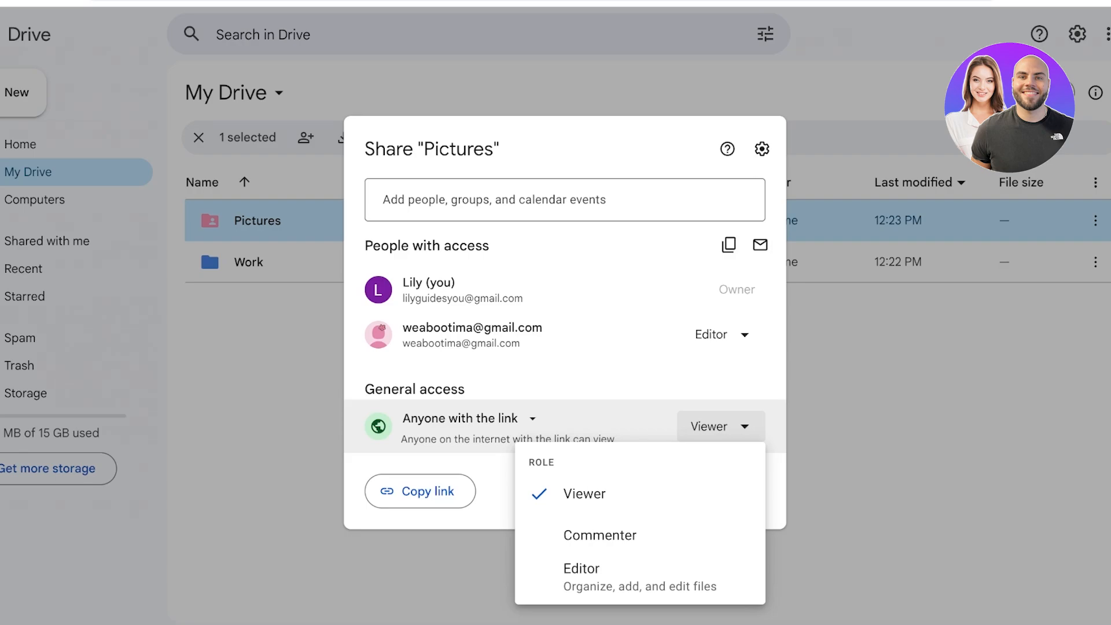
{"action": "mouse_move", "coordinate": [600, 534]}
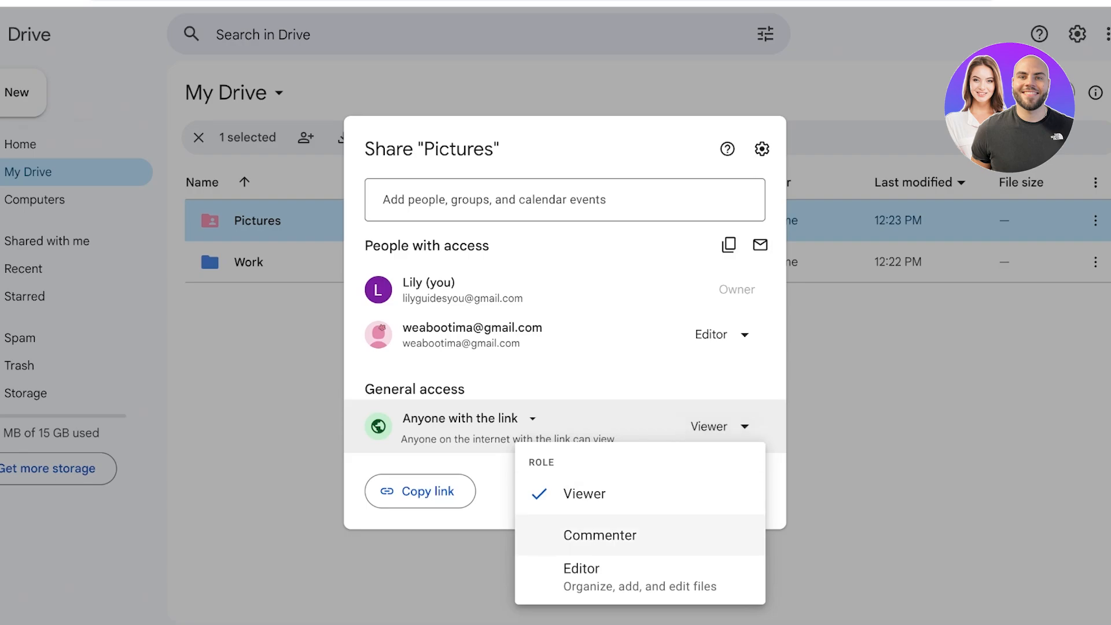
{"action": "left_click", "coordinate": [599, 534]}
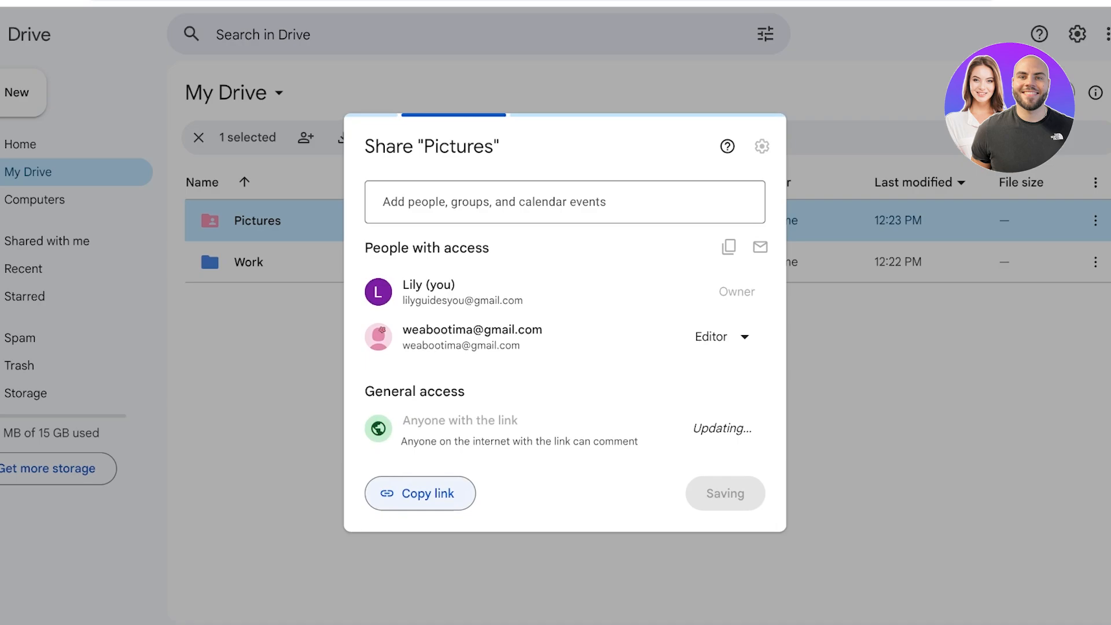
{"action": "left_click", "coordinate": [419, 493]}
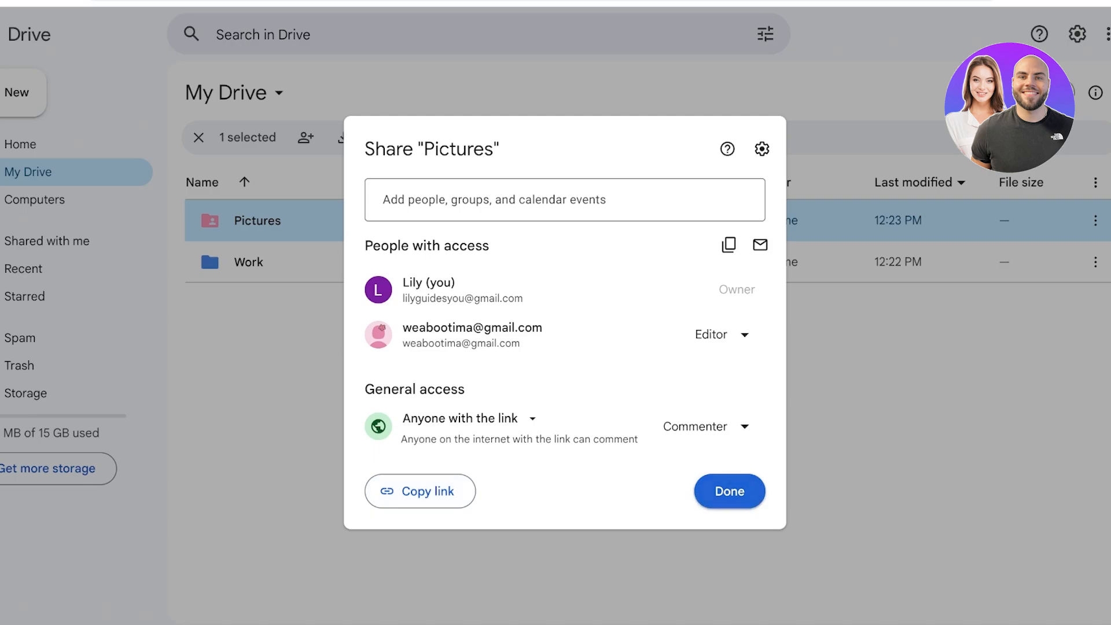
{"action": "left_click", "coordinate": [728, 491]}
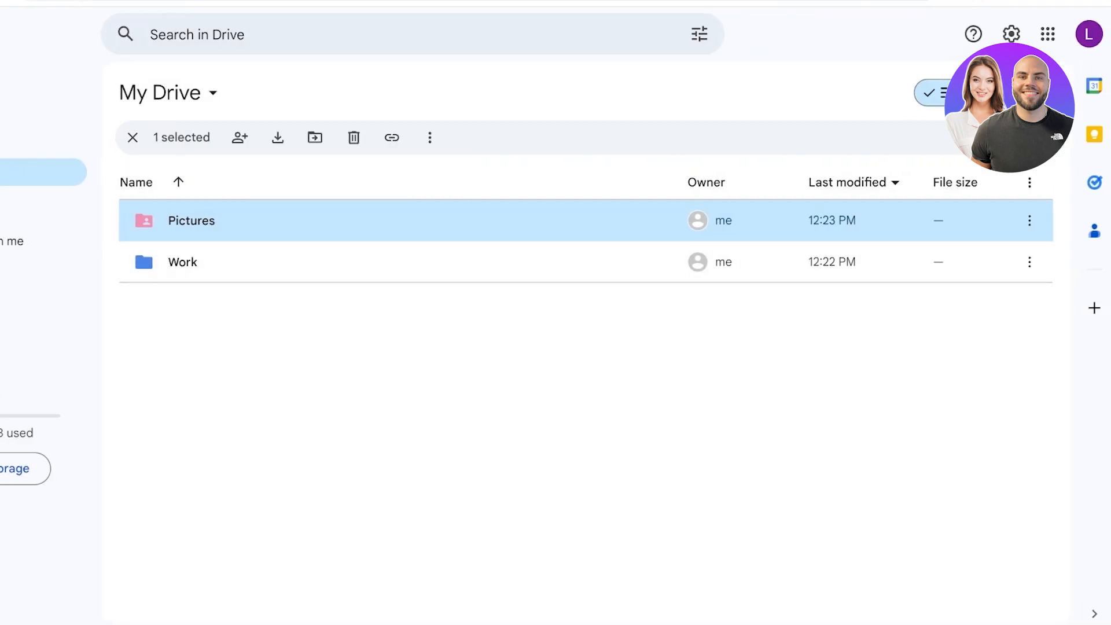
{"action": "left_click", "coordinate": [132, 138]}
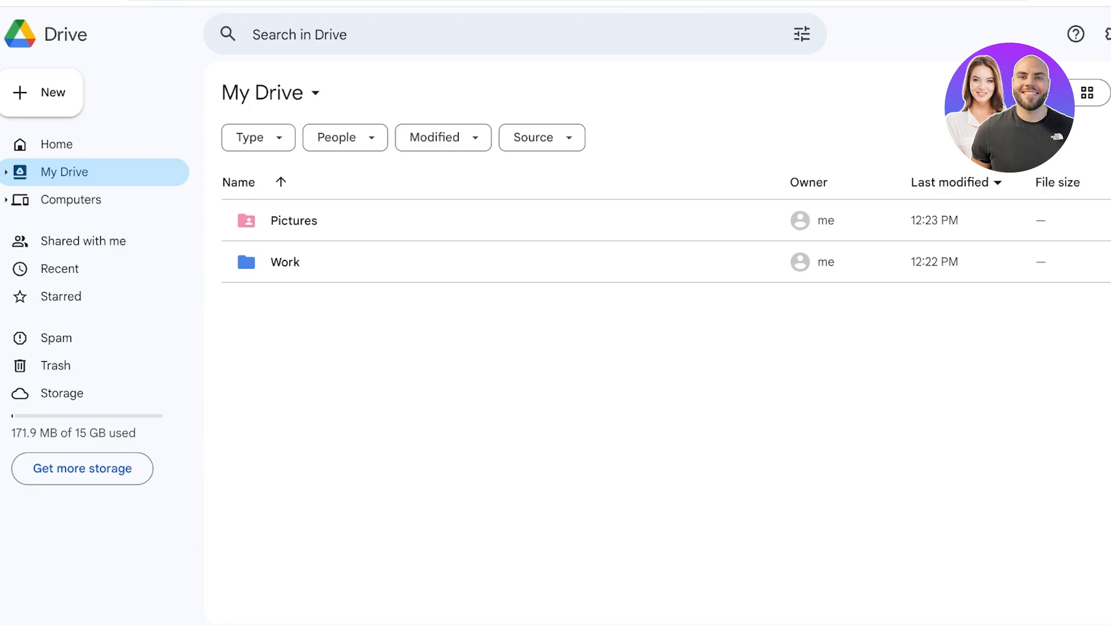
{"action": "left_click", "coordinate": [57, 144]}
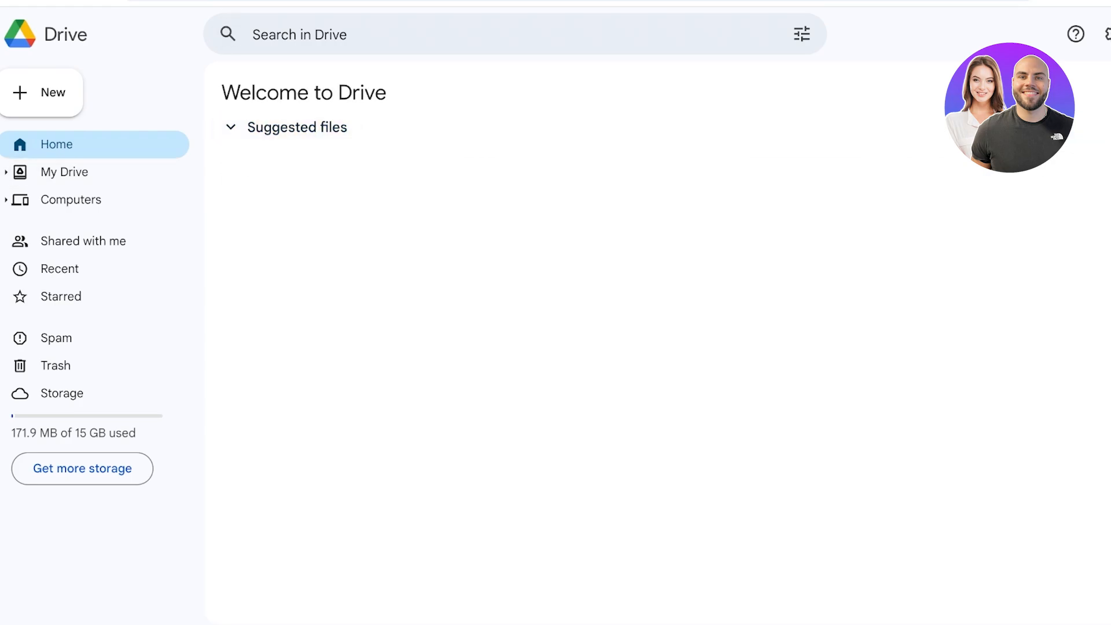
{"action": "left_click", "coordinate": [83, 240]}
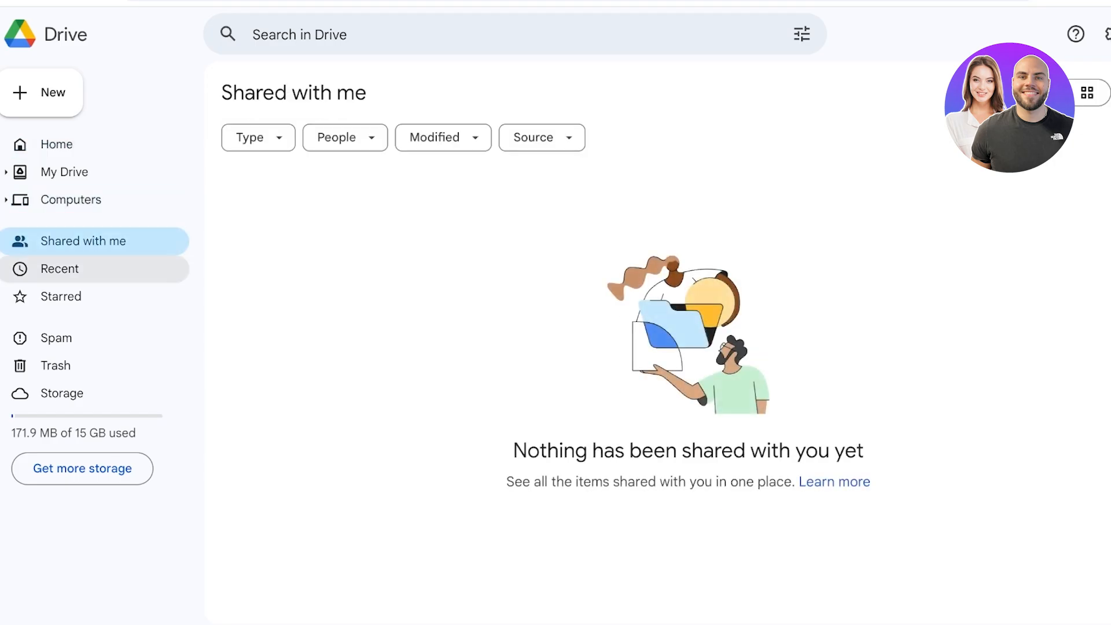
{"action": "left_click", "coordinate": [61, 268]}
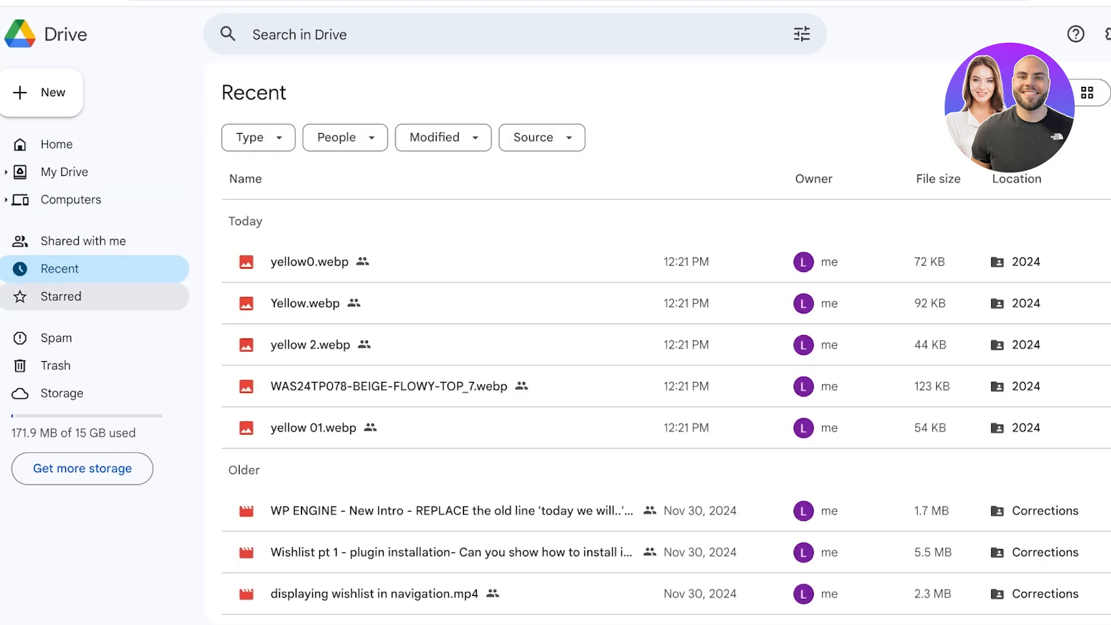
{"action": "left_click", "coordinate": [60, 296]}
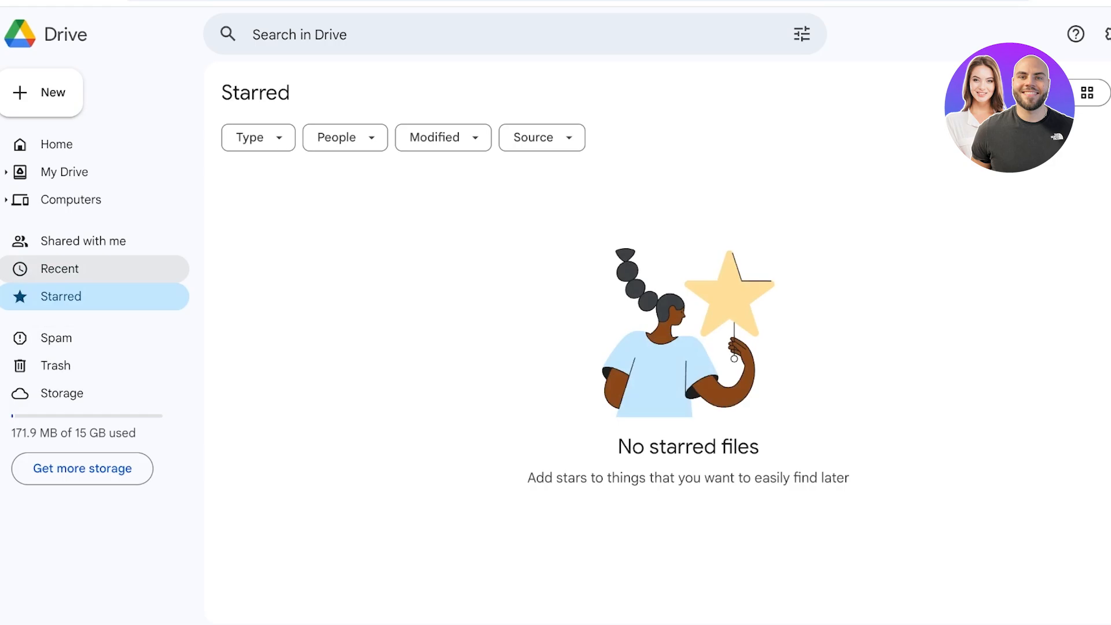
{"action": "left_click", "coordinate": [66, 171]}
{"action": "type", "text": "P"}
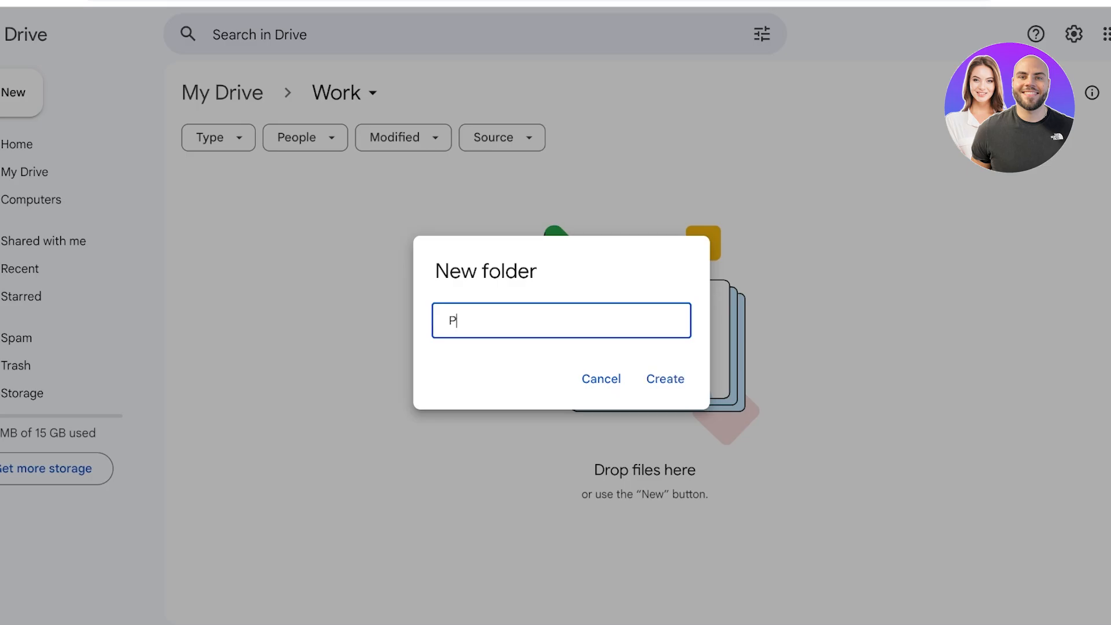
Step: Create Product Info inside Work with an Alpine Line subfolder, then navigate back to it
{"action": "left_click", "coordinate": [663, 378]}
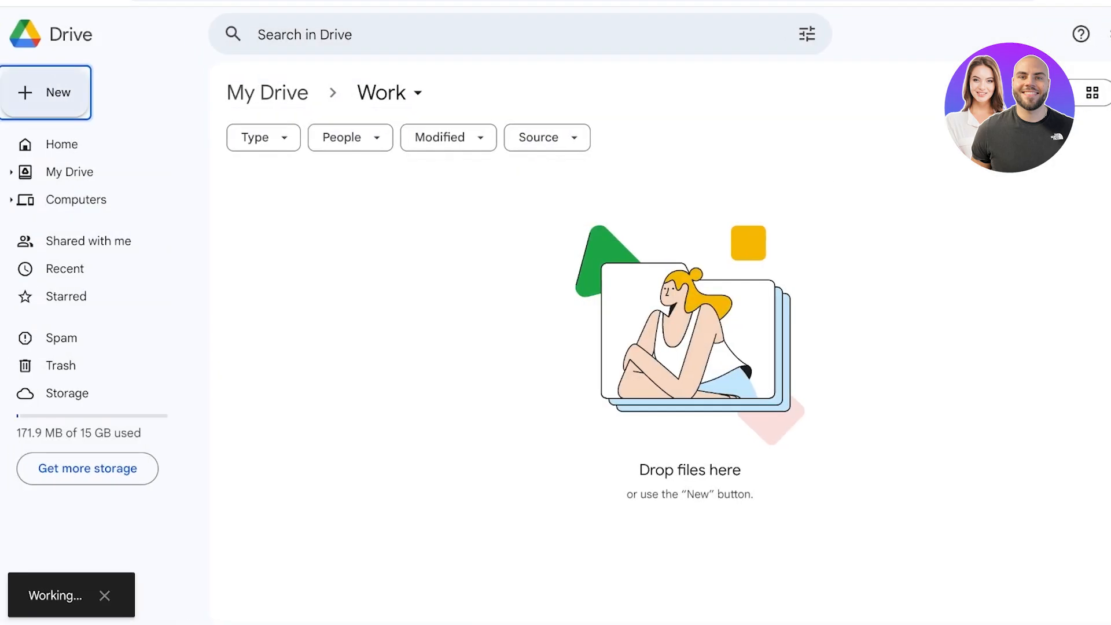
{"action": "left_click", "coordinate": [46, 92]}
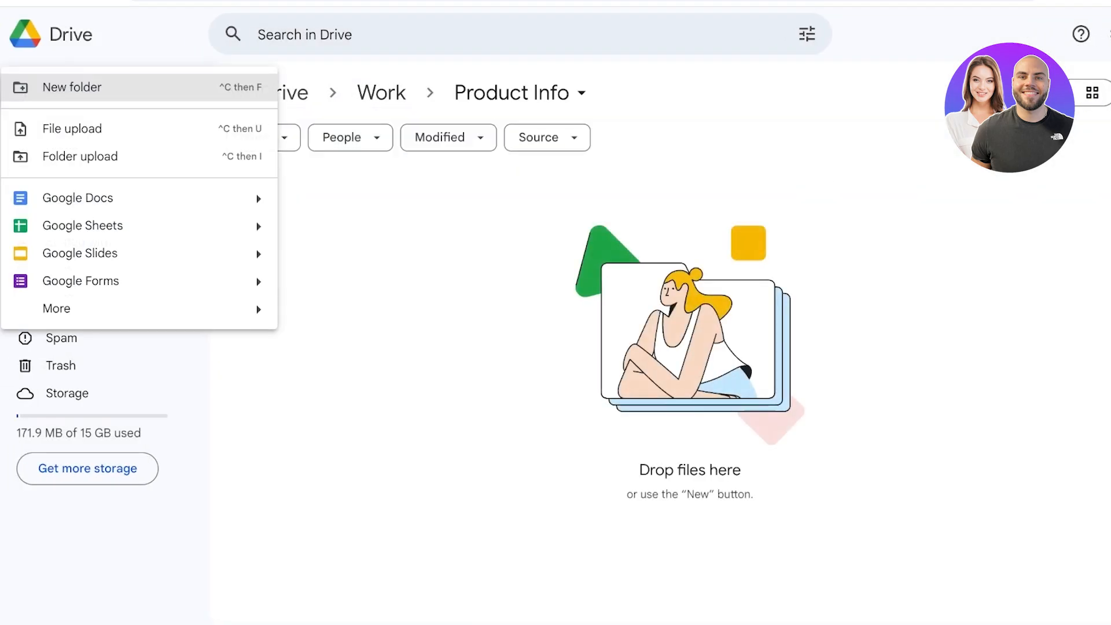
{"action": "left_click", "coordinate": [71, 86]}
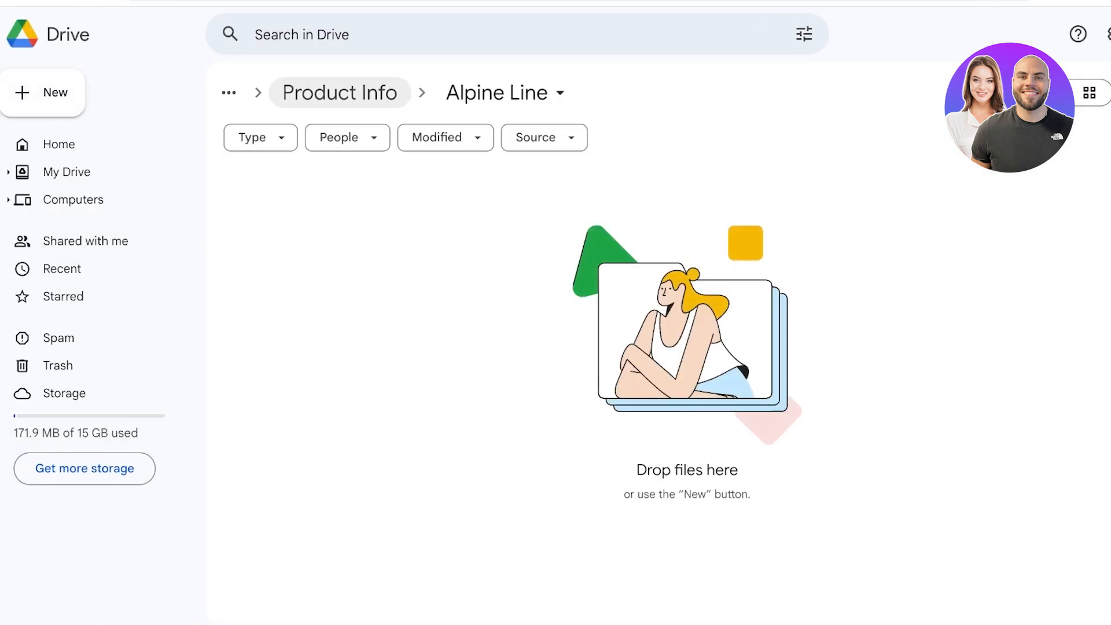
{"action": "left_click", "coordinate": [66, 171]}
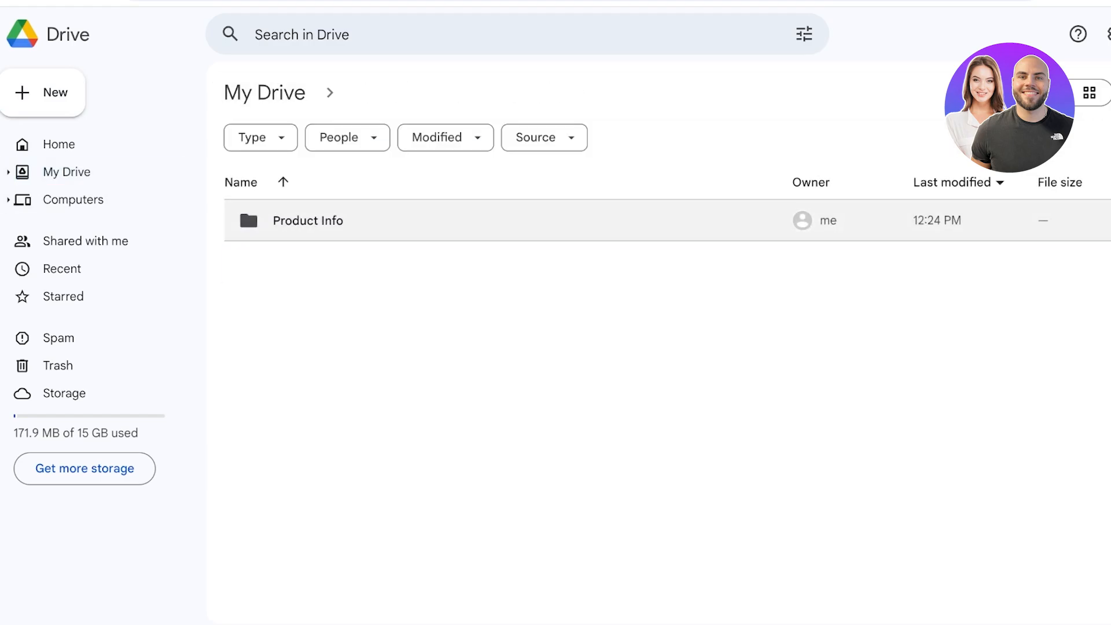
{"action": "double_click", "coordinate": [308, 220]}
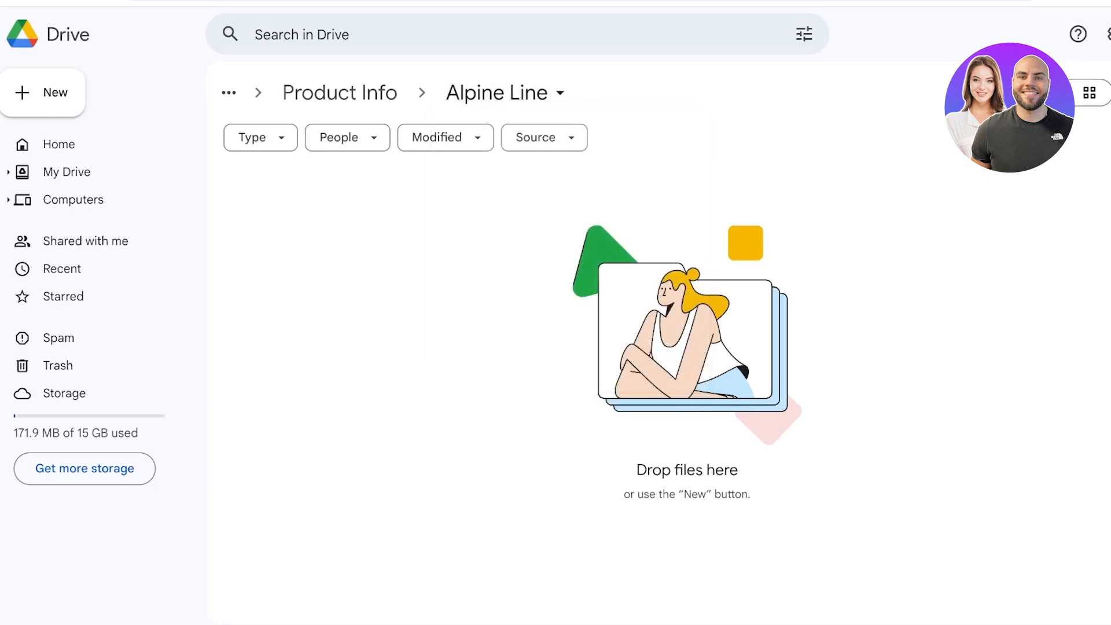
{"action": "left_click", "coordinate": [504, 92]}
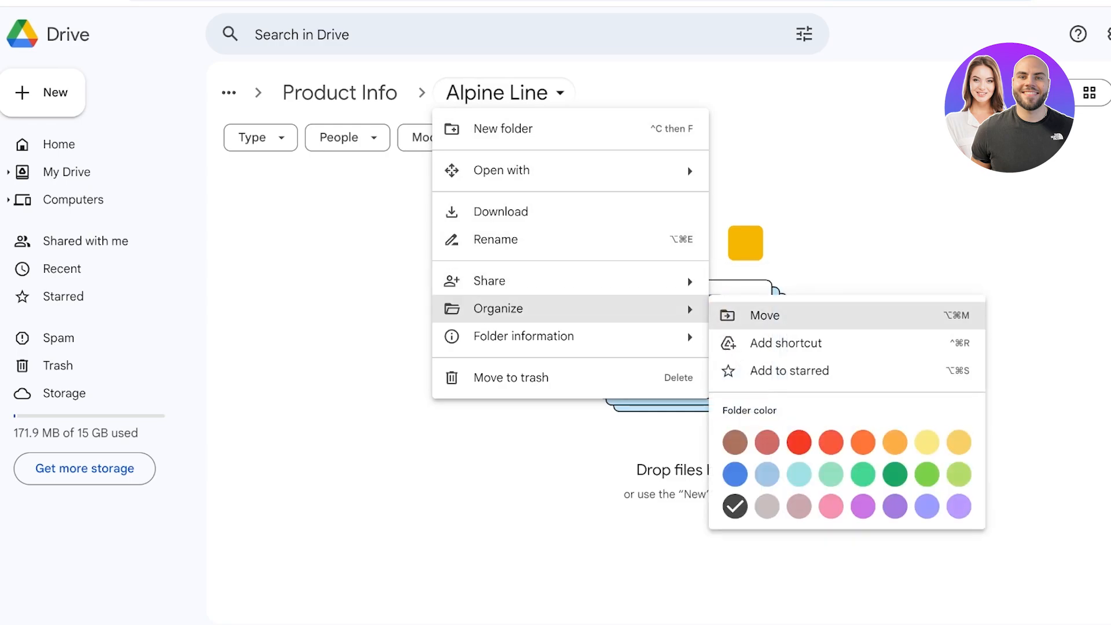
Step: Star the Alpine Line folder and open it from the Starred list
{"action": "left_click", "coordinate": [787, 371]}
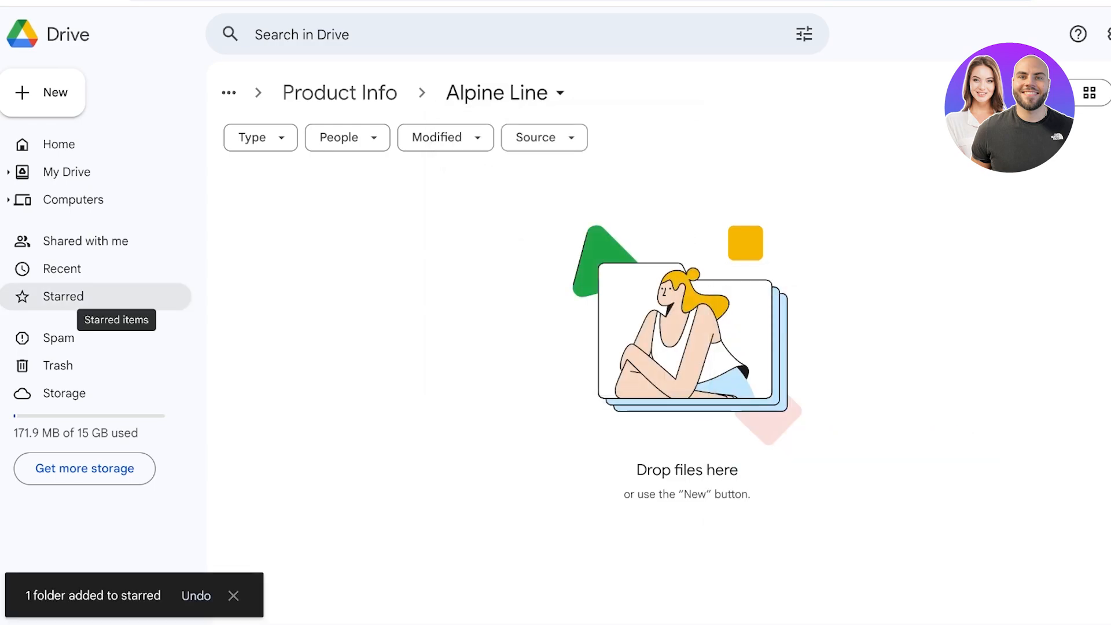
{"action": "left_click", "coordinate": [63, 296]}
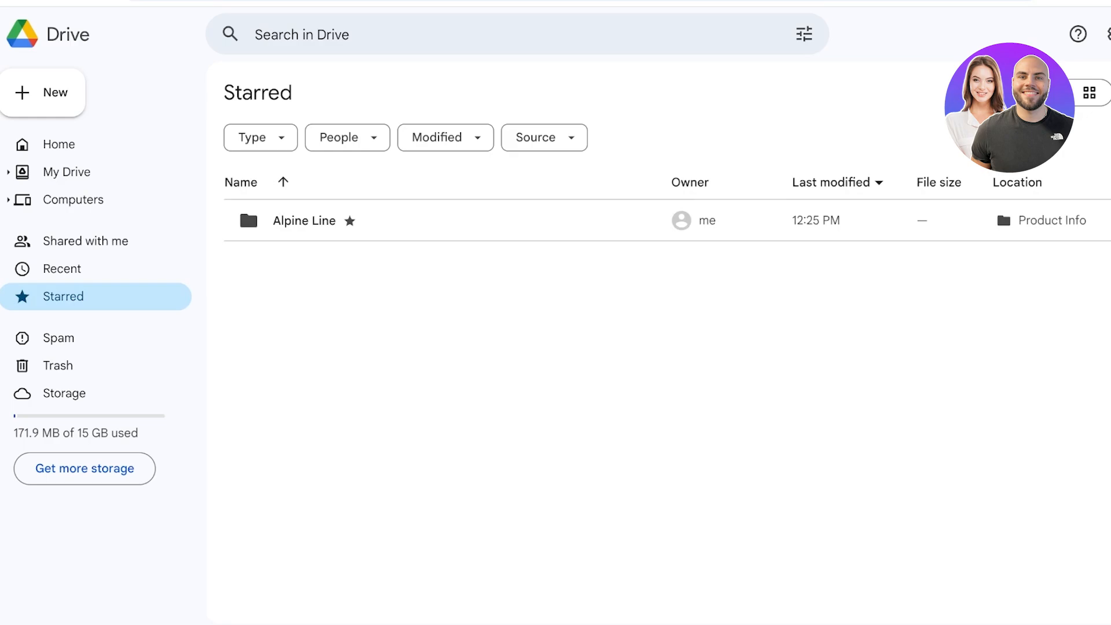
{"action": "left_click", "coordinate": [305, 220]}
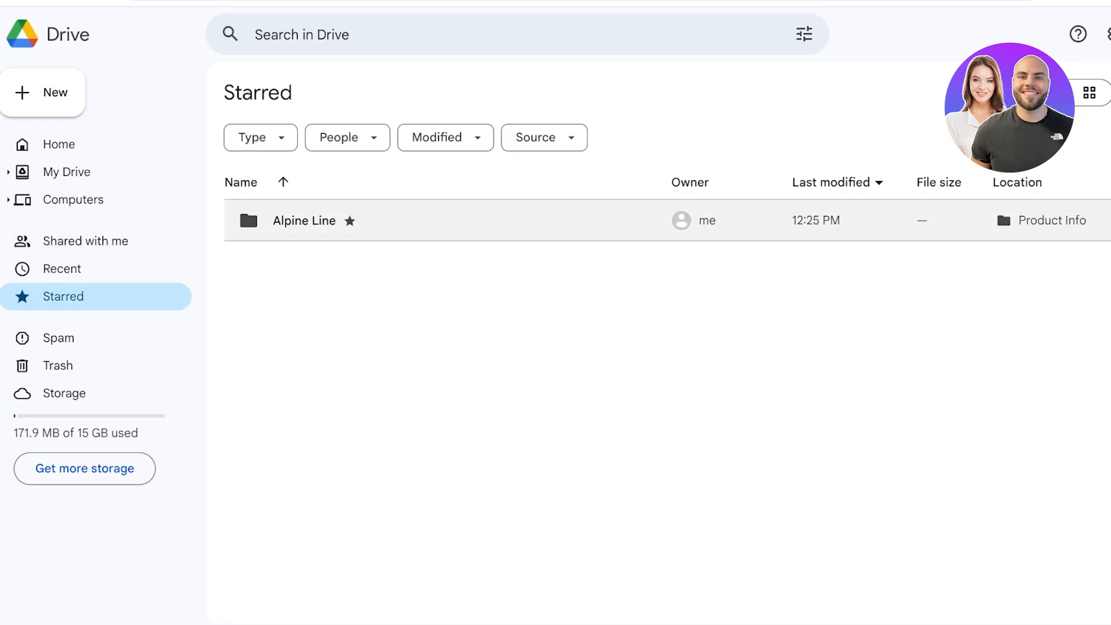
{"action": "double_click", "coordinate": [303, 221]}
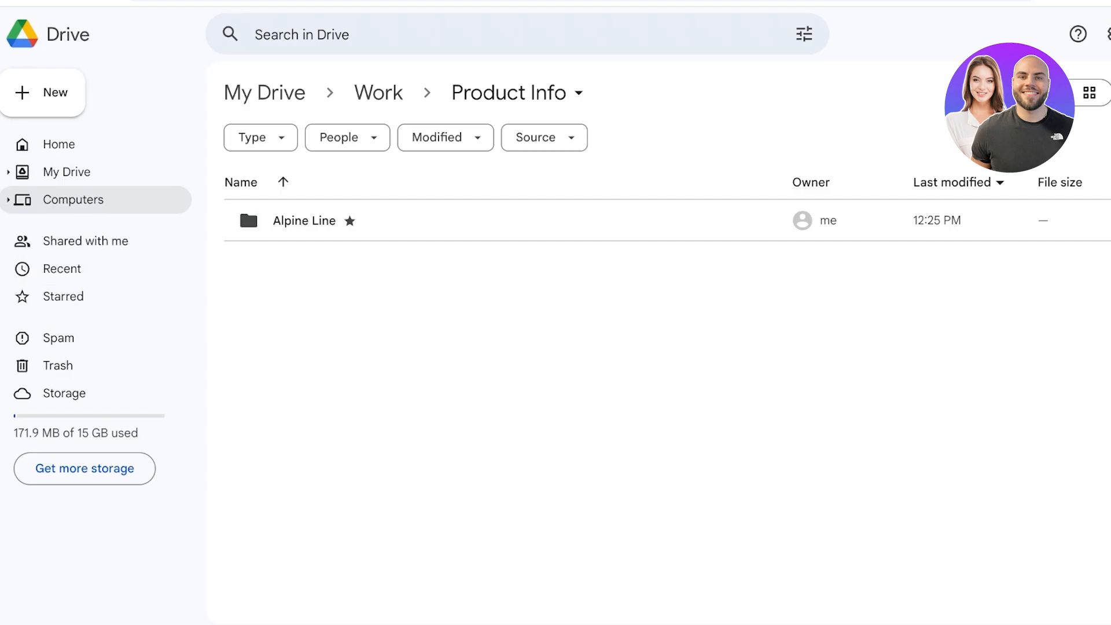
Step: Browse Computers and My Drive, return to Starred, then view the empty Spam section
{"action": "left_click", "coordinate": [73, 199]}
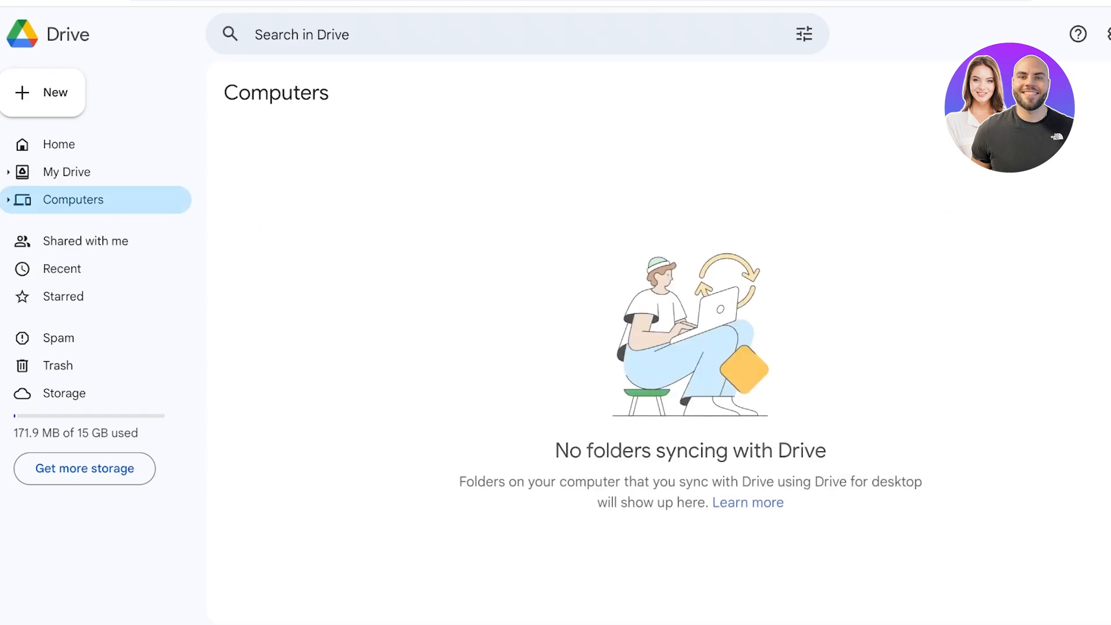
{"action": "left_click", "coordinate": [64, 172]}
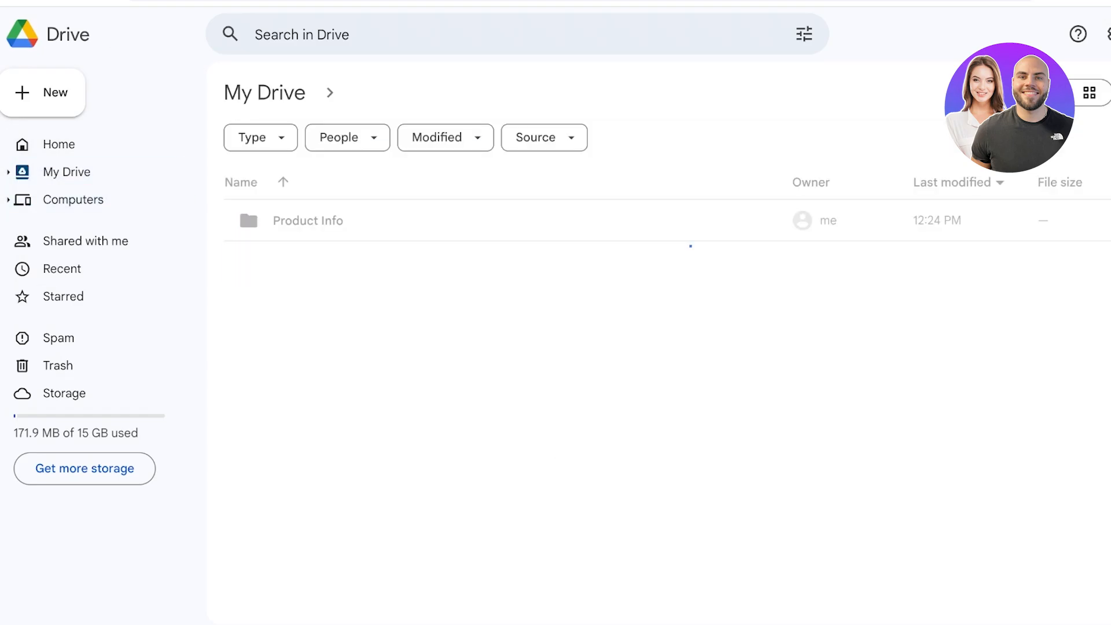
{"action": "double_click", "coordinate": [307, 220]}
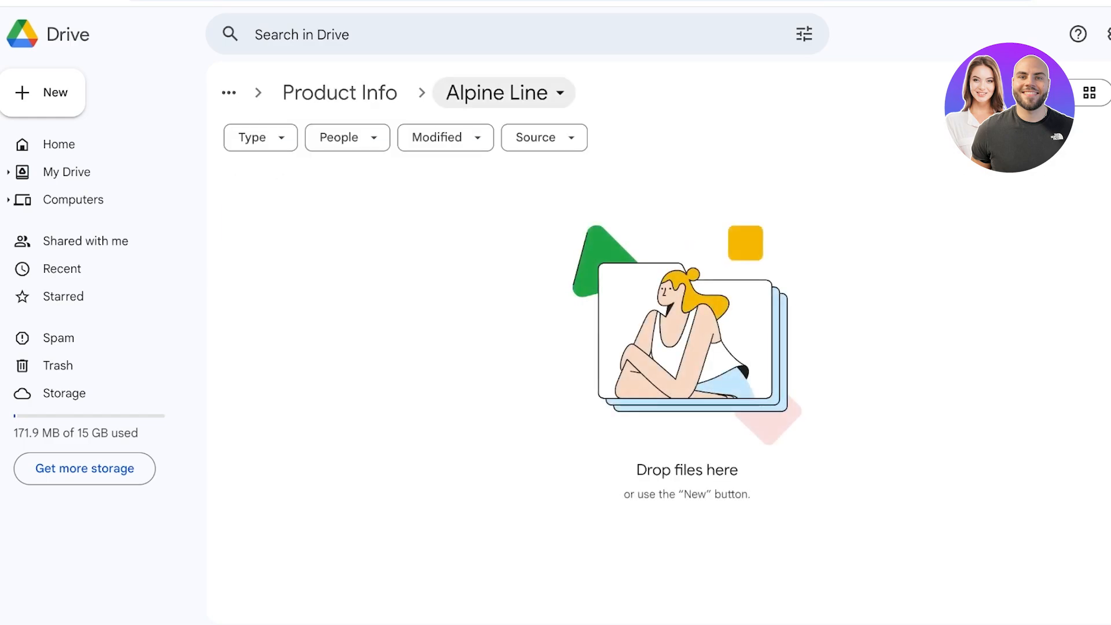
{"action": "left_click", "coordinate": [63, 296]}
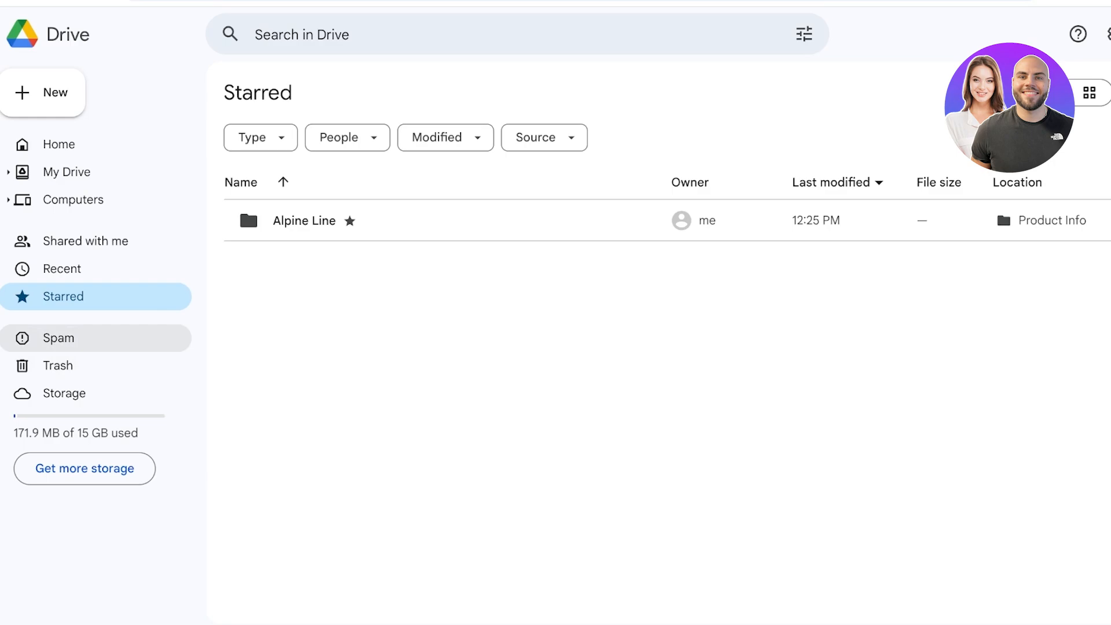
{"action": "left_click", "coordinate": [60, 337]}
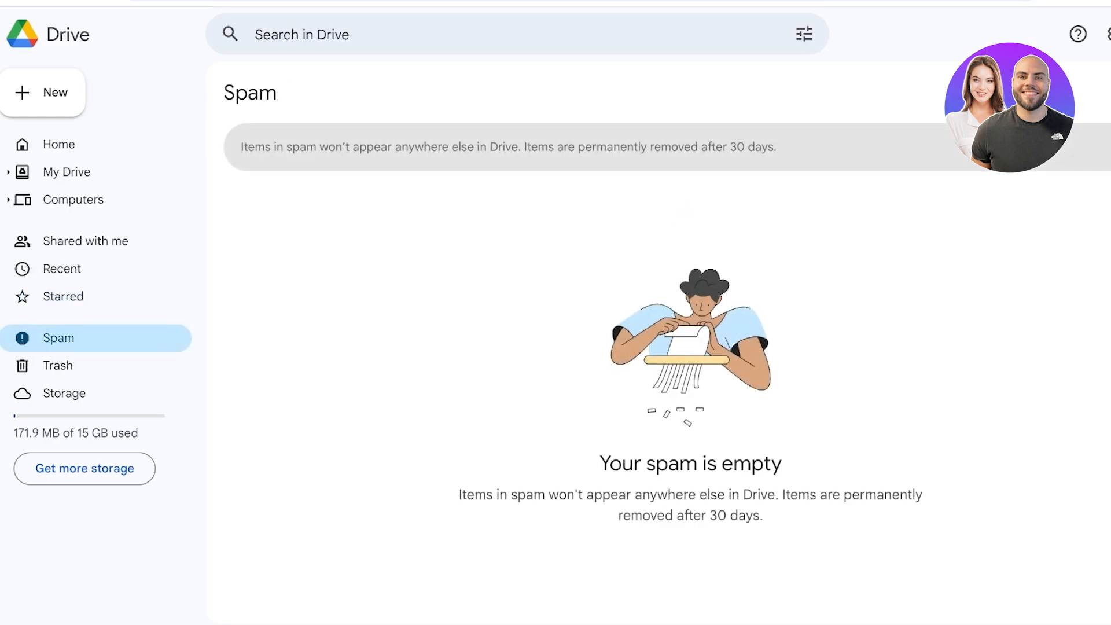
Step: Permanently delete all six items in Trash and return to the Home page
{"action": "left_click", "coordinate": [58, 365]}
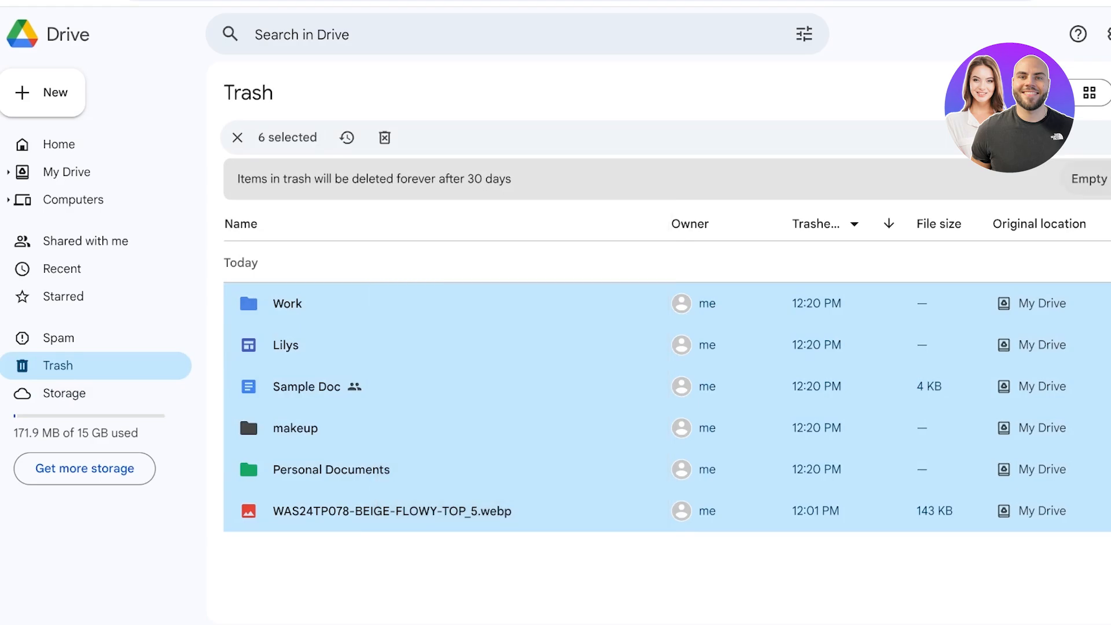
{"action": "left_click", "coordinate": [385, 138]}
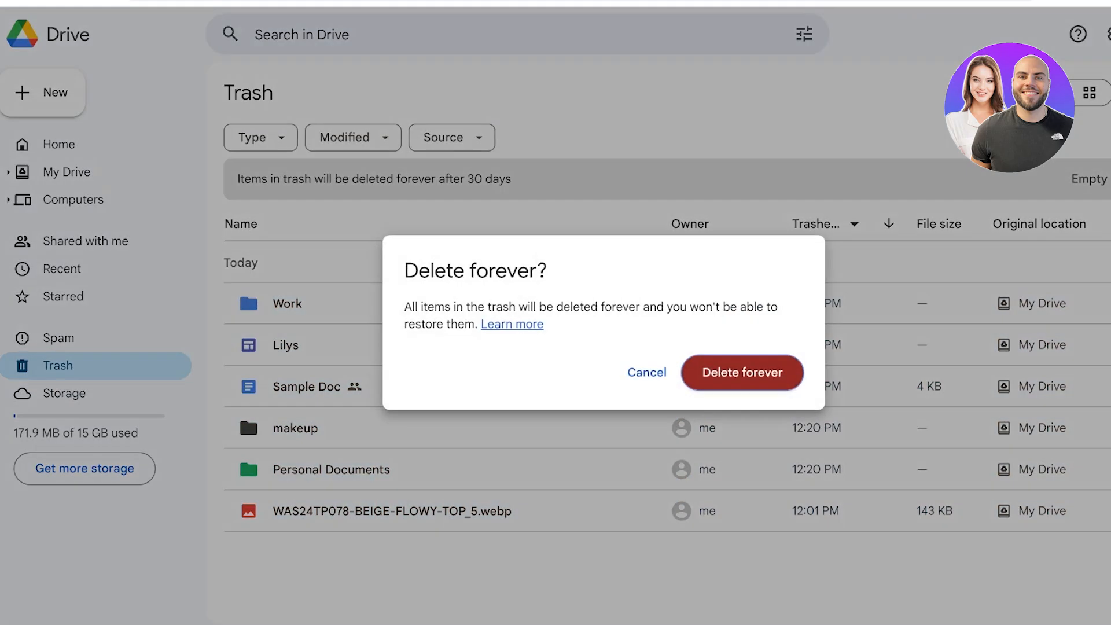
{"action": "left_click", "coordinate": [741, 372]}
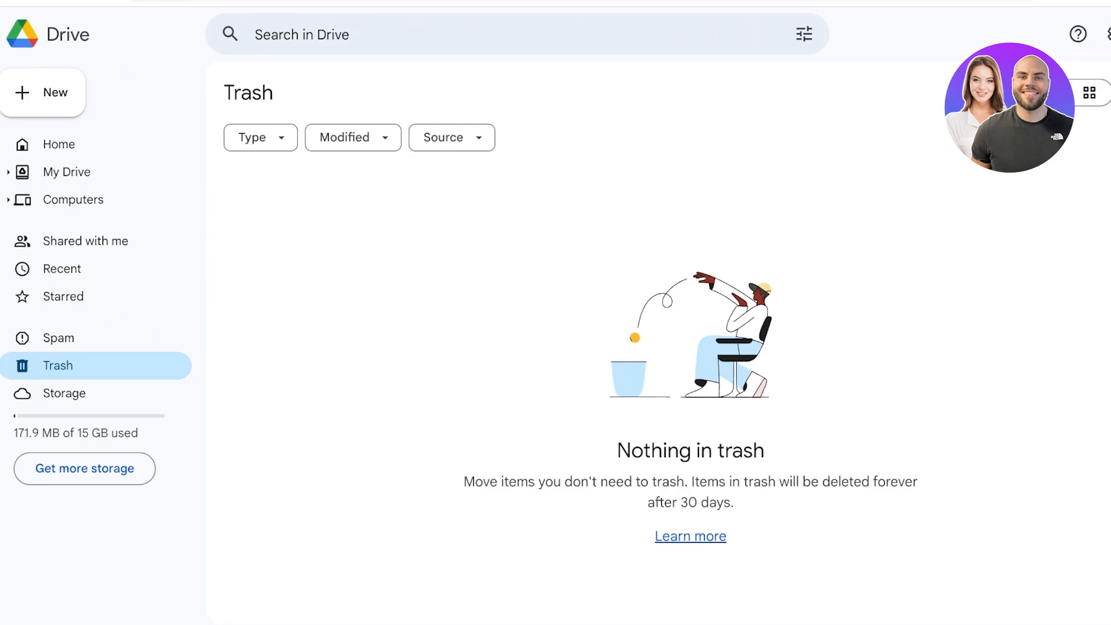
{"action": "left_click", "coordinate": [59, 144]}
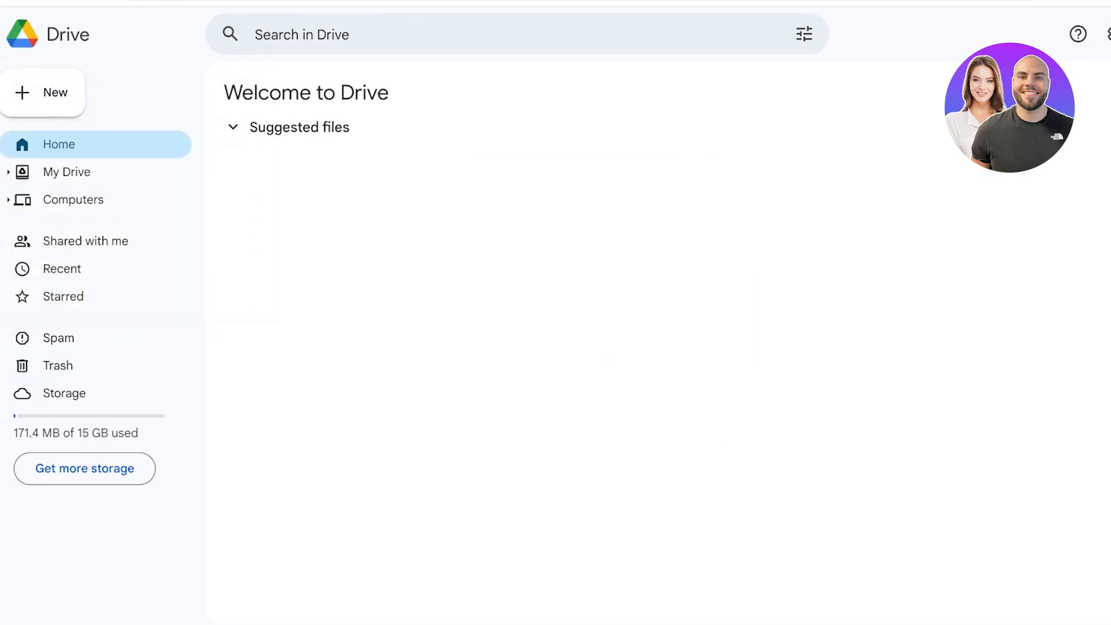
Step: Return to My Drive, preview the Keep and Tasks side panels, then close the panel
{"action": "left_click", "coordinate": [73, 199]}
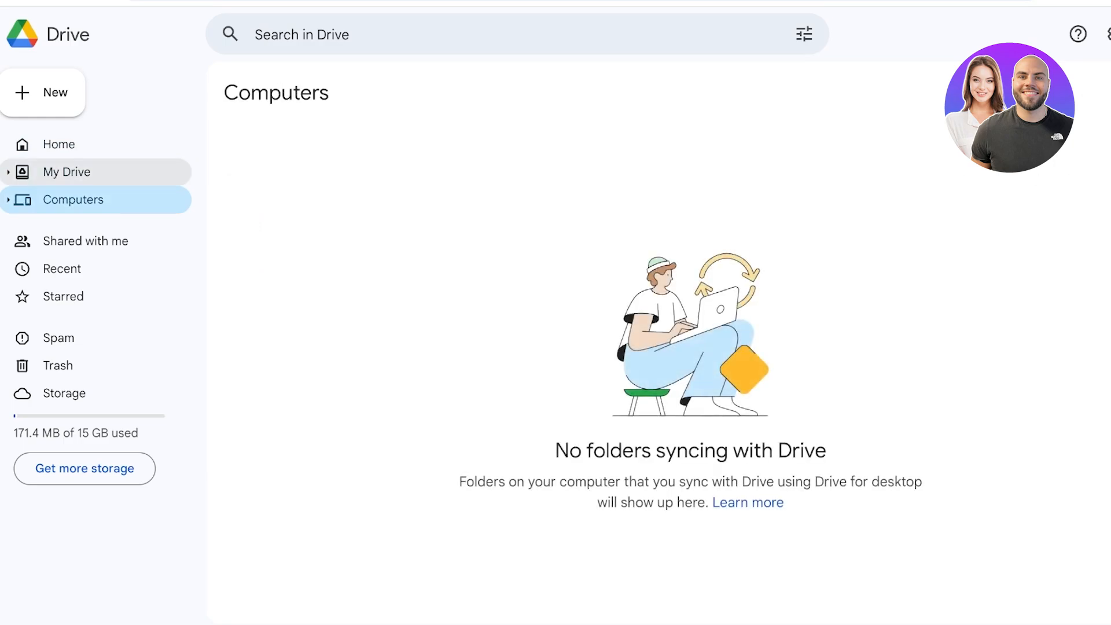
{"action": "left_click", "coordinate": [67, 171]}
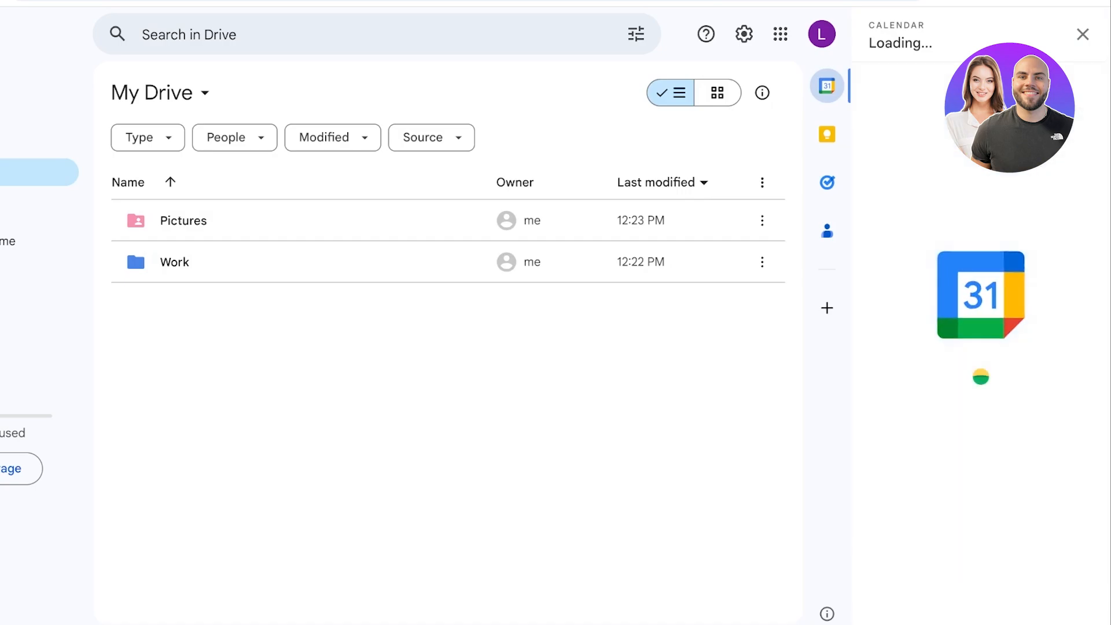
{"action": "left_click", "coordinate": [827, 135]}
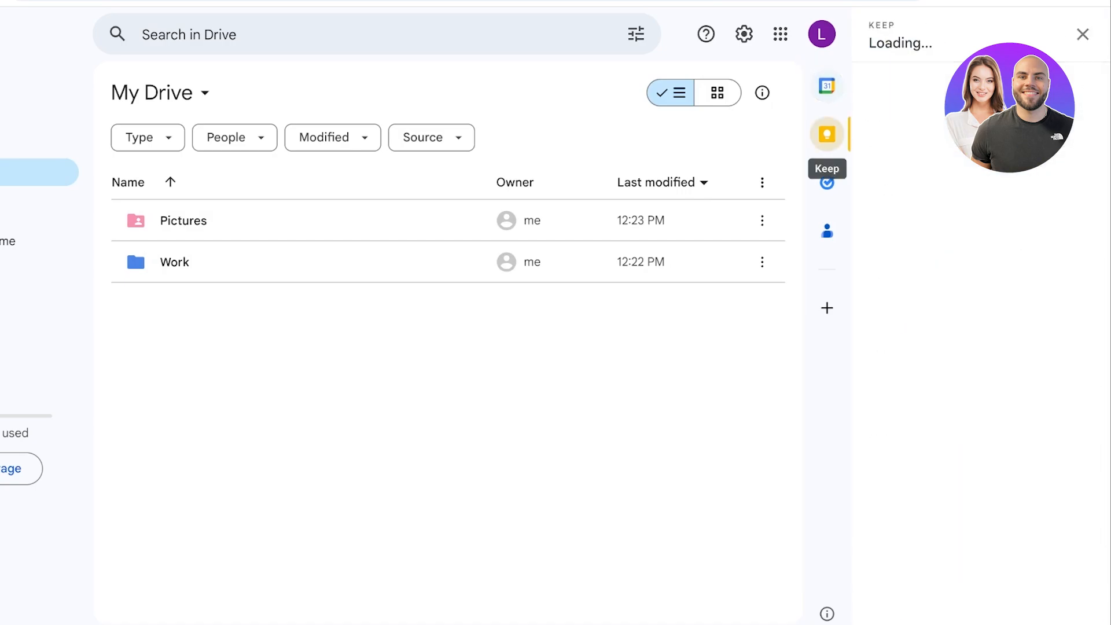
{"action": "left_click", "coordinate": [826, 183]}
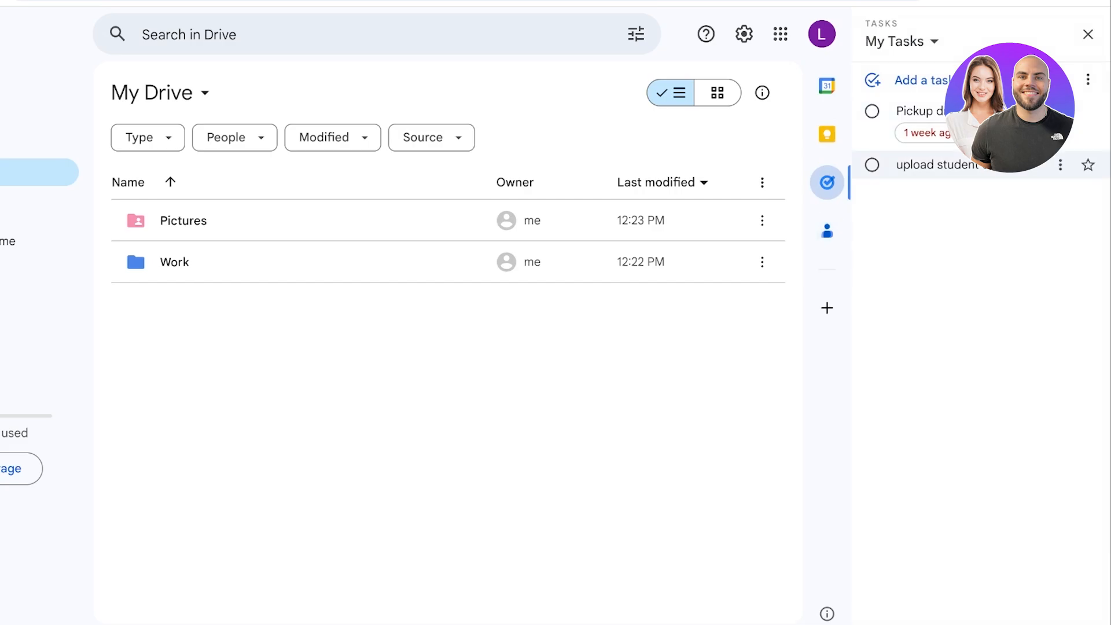
{"action": "left_click", "coordinate": [1089, 35]}
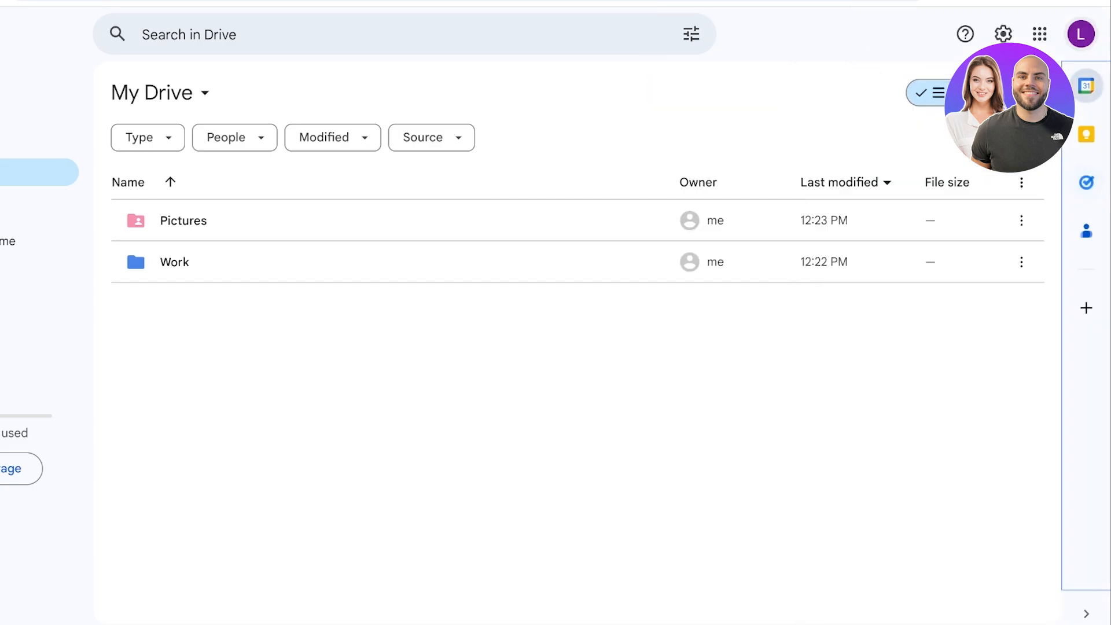
{"action": "mouse_move", "coordinate": [1085, 230]}
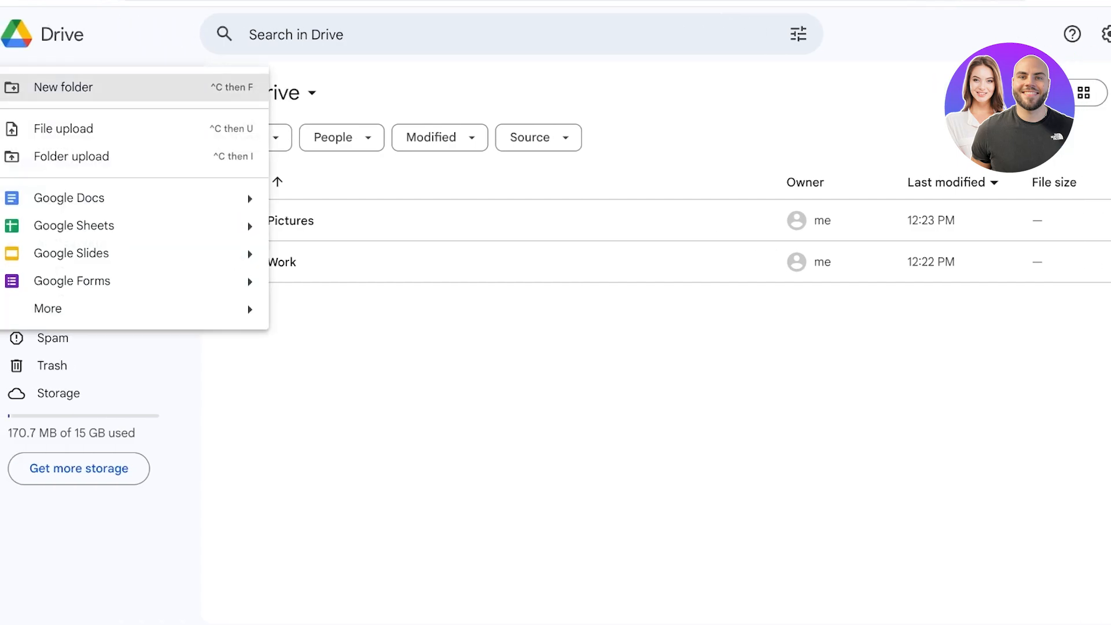
Step: Create a blank Google Doc titled 'SOPS' and type placeholder text 'dsf'
{"action": "left_click", "coordinate": [69, 197]}
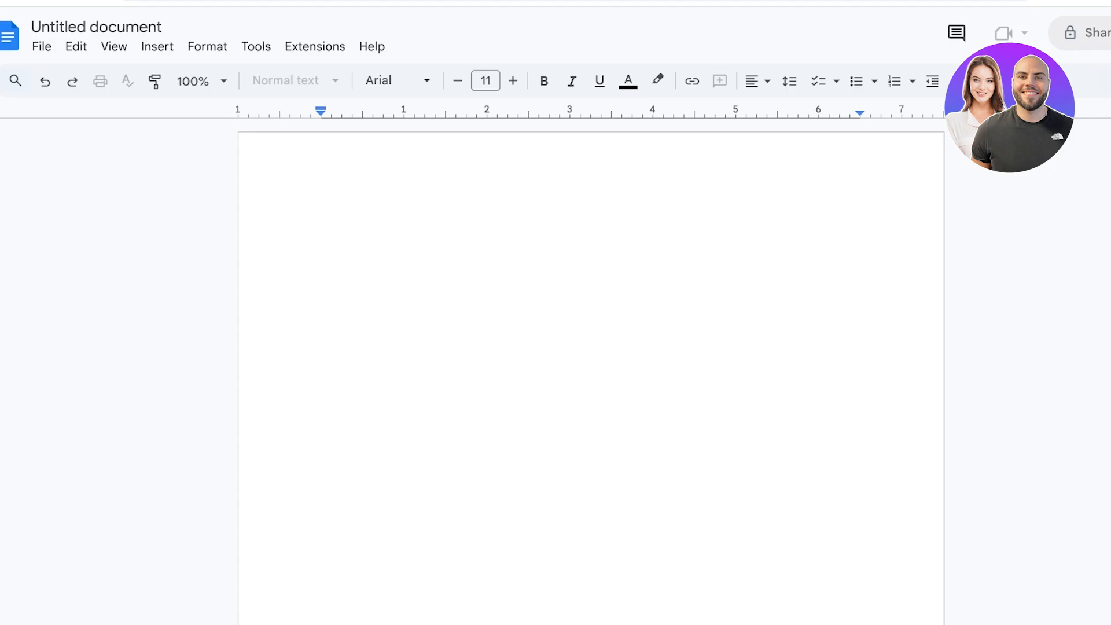
{"action": "left_click", "coordinate": [9, 35]}
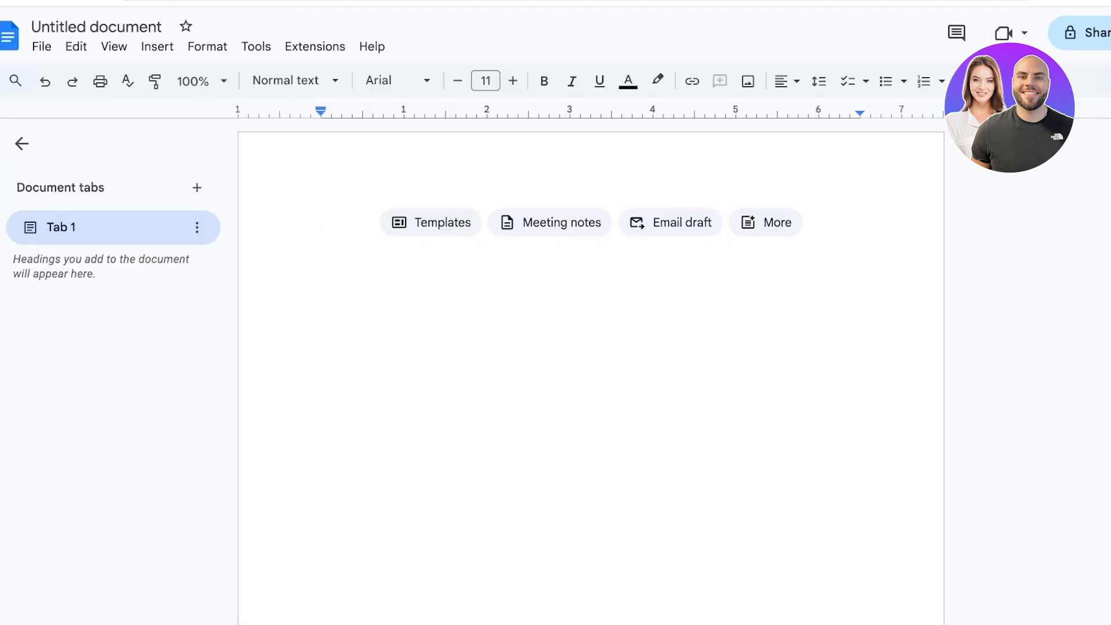
{"action": "left_click", "coordinate": [97, 27]}
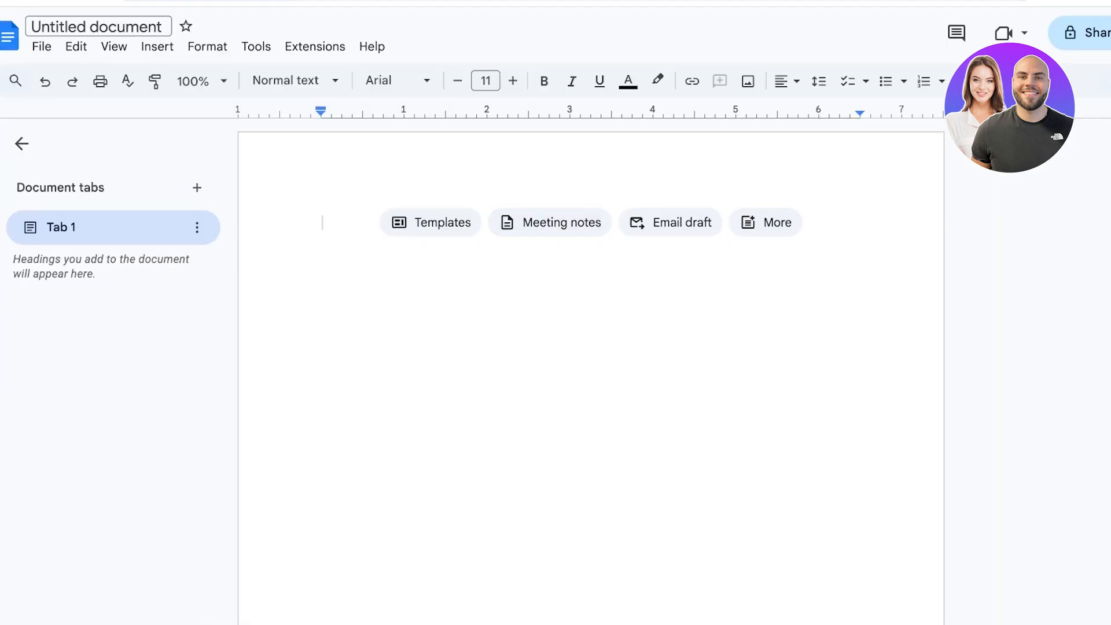
{"action": "type", "text": "SOPS"}
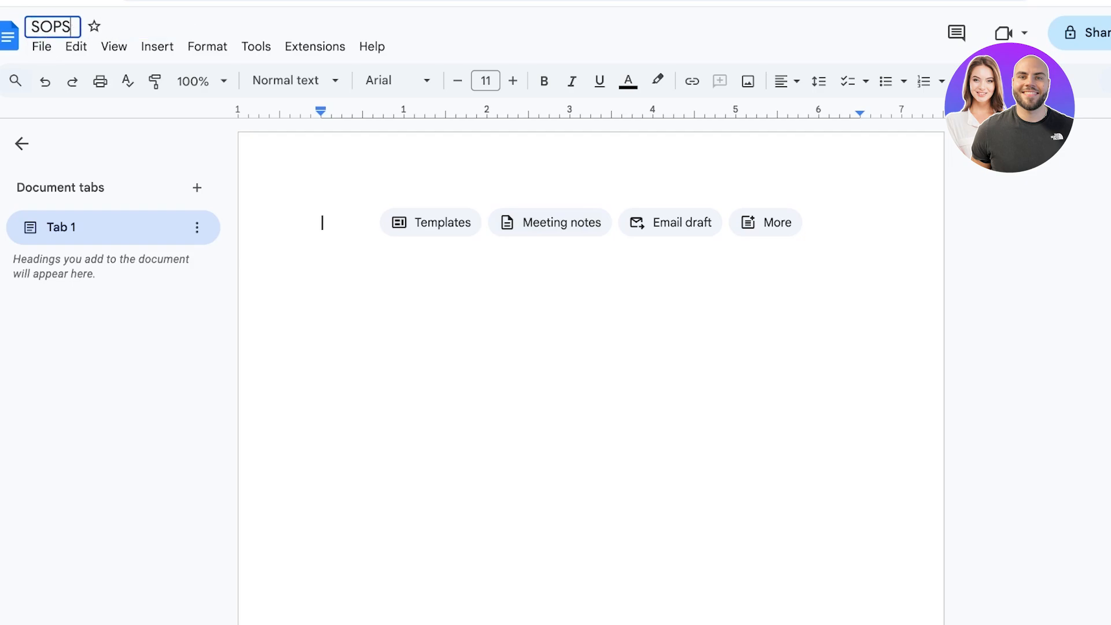
{"action": "type", "text": "dsf"}
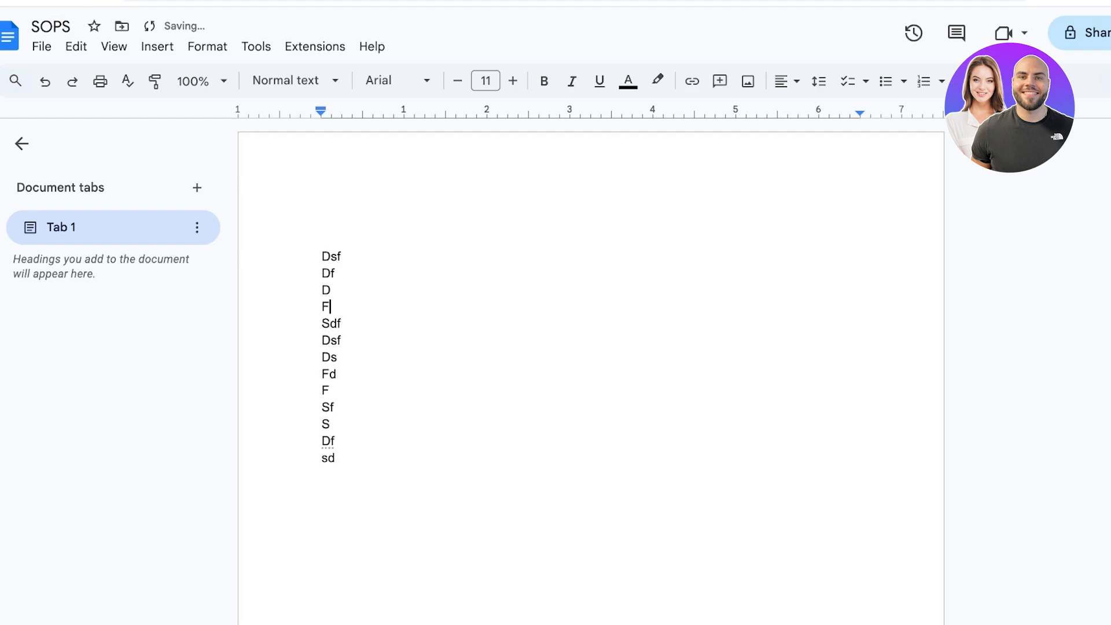
{"action": "mouse_move", "coordinate": [149, 26]}
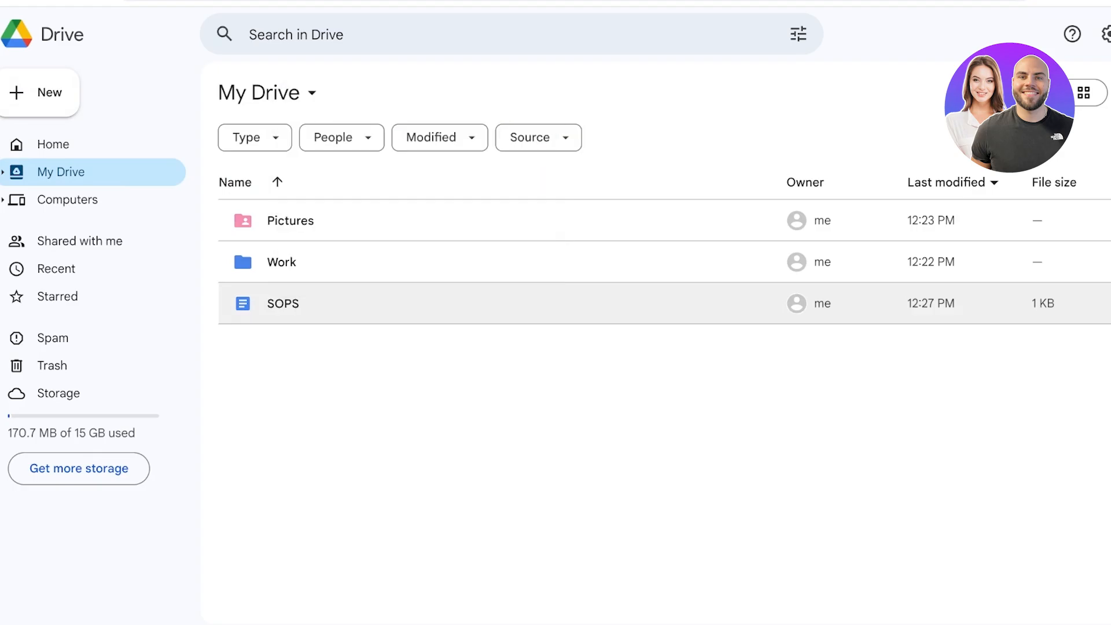
Step: Open SOPS and share it so anyone with the link can edit
{"action": "double_click", "coordinate": [283, 304]}
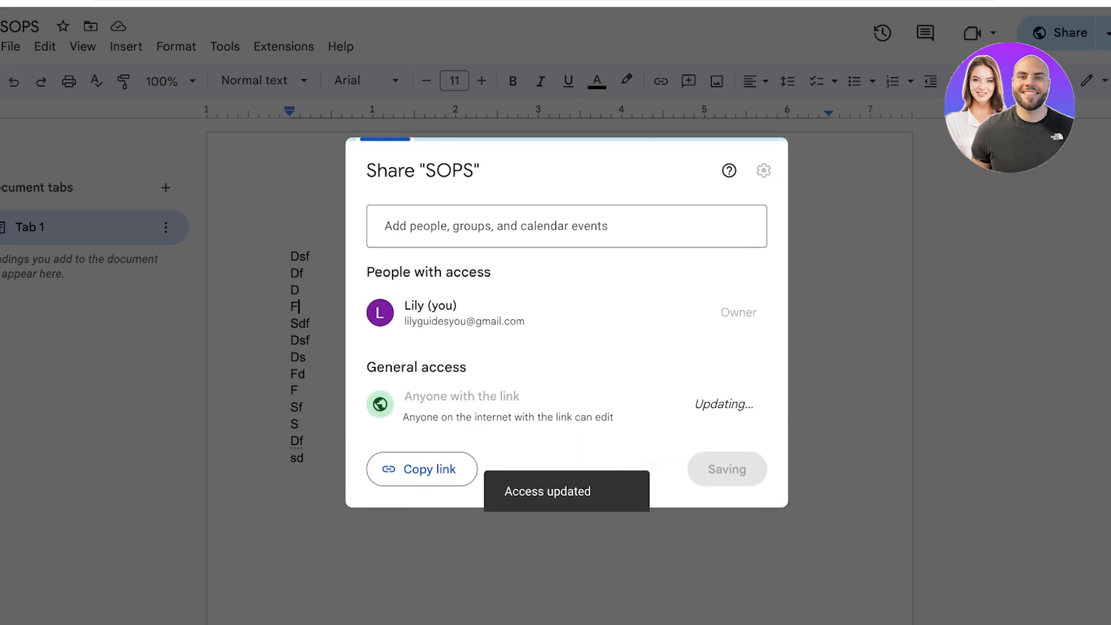
{"action": "left_click", "coordinate": [422, 469]}
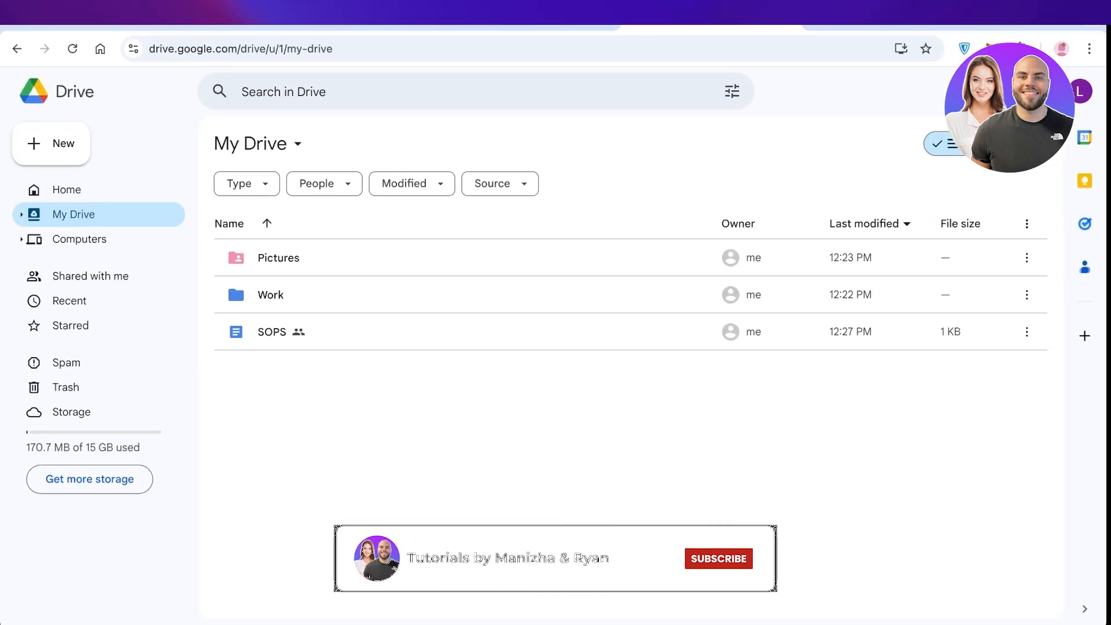
{"action": "left_click", "coordinate": [717, 558]}
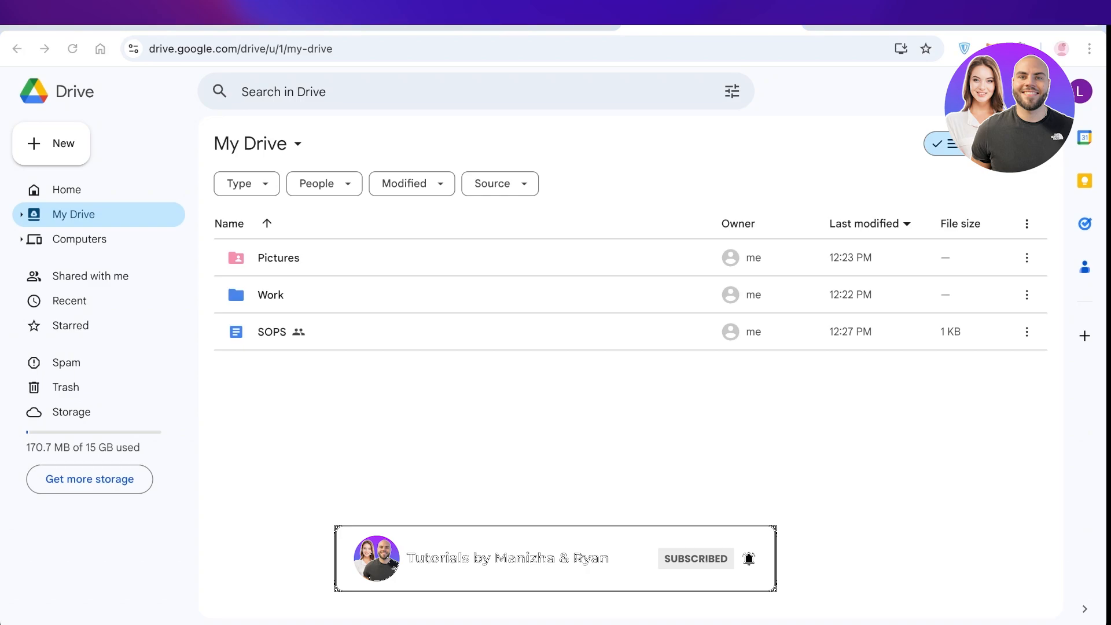
{"action": "left_click", "coordinate": [695, 559]}
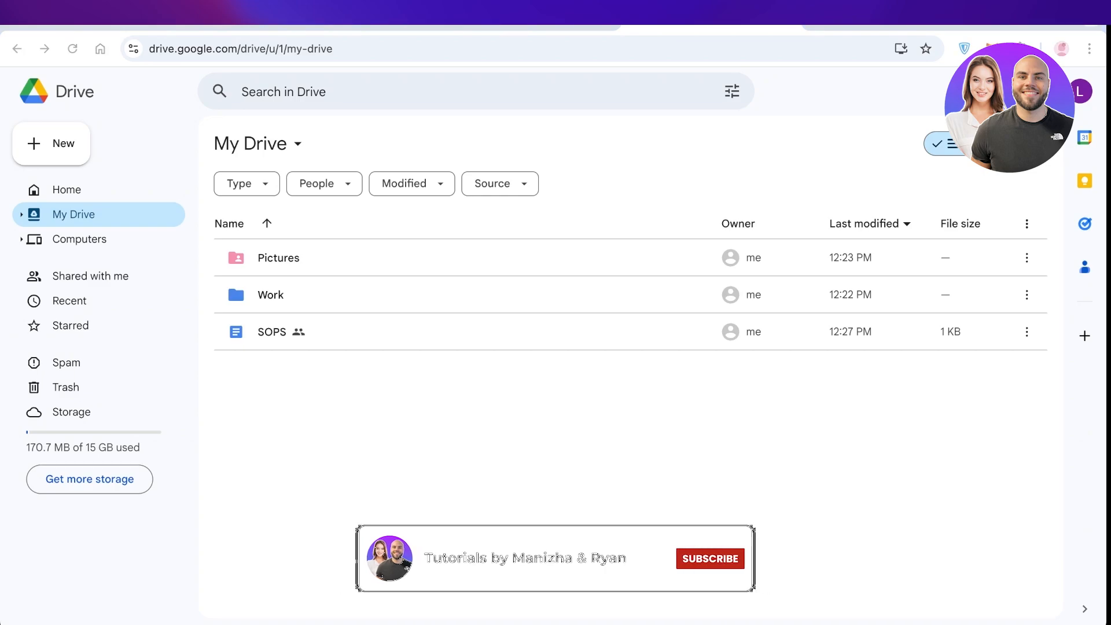